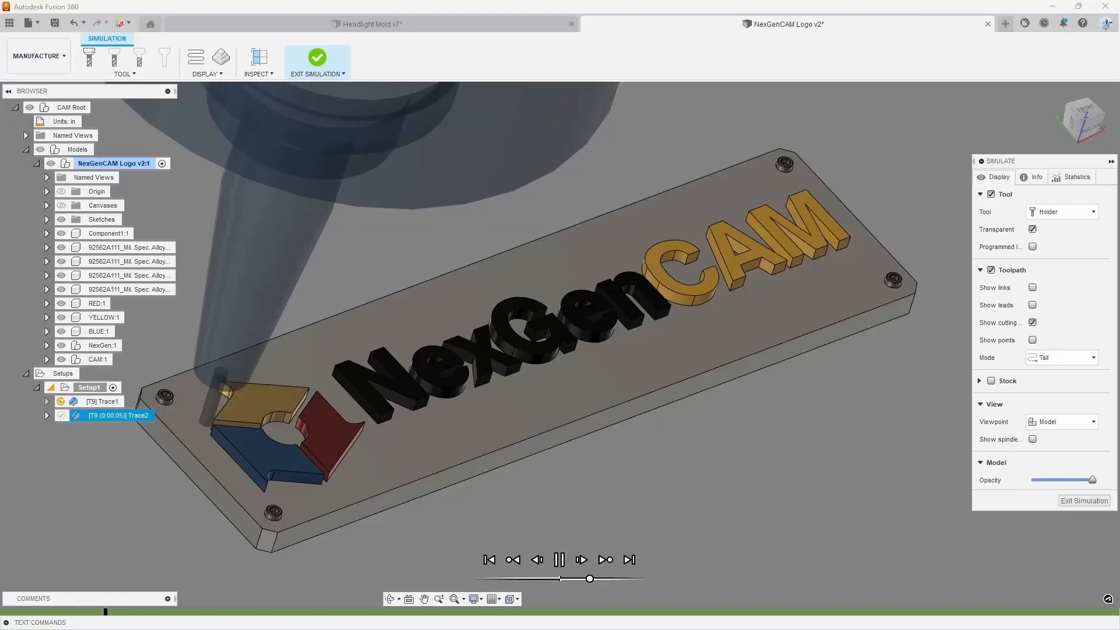
- Switch to the D_V56ZX document showing the box part held in a vise
left_click(889, 23)
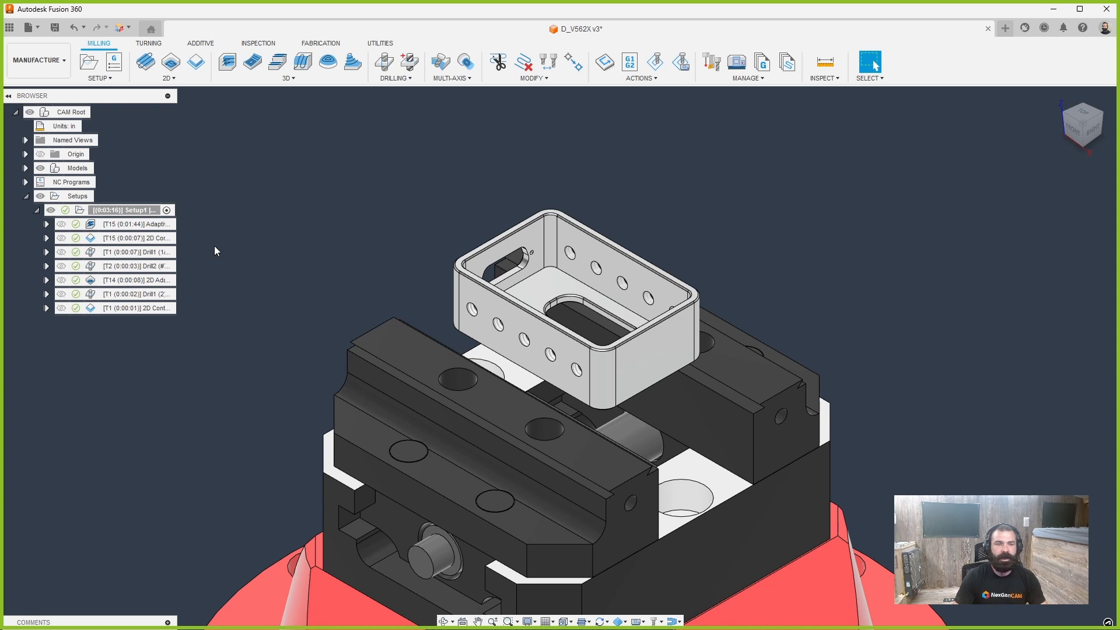
- Select the [T14] 2D Adaptive operation under Setup1 to display its toolpath
left_click(135, 238)
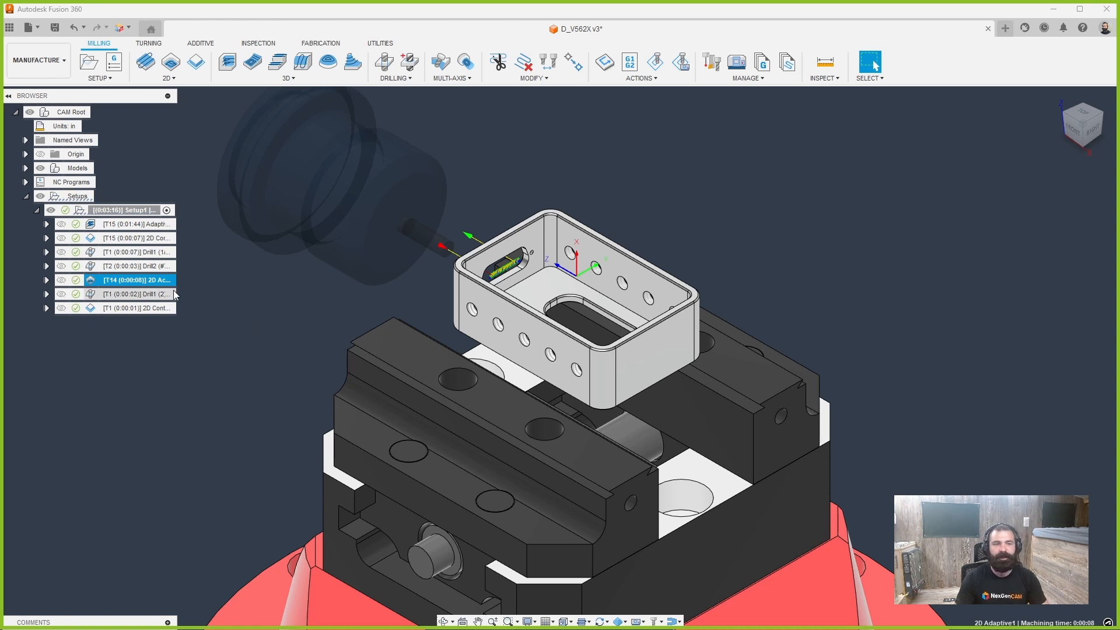
- Post the Drill1 operation with the Matsuura post as program 1001 and view its NC code
right_click(136, 294)
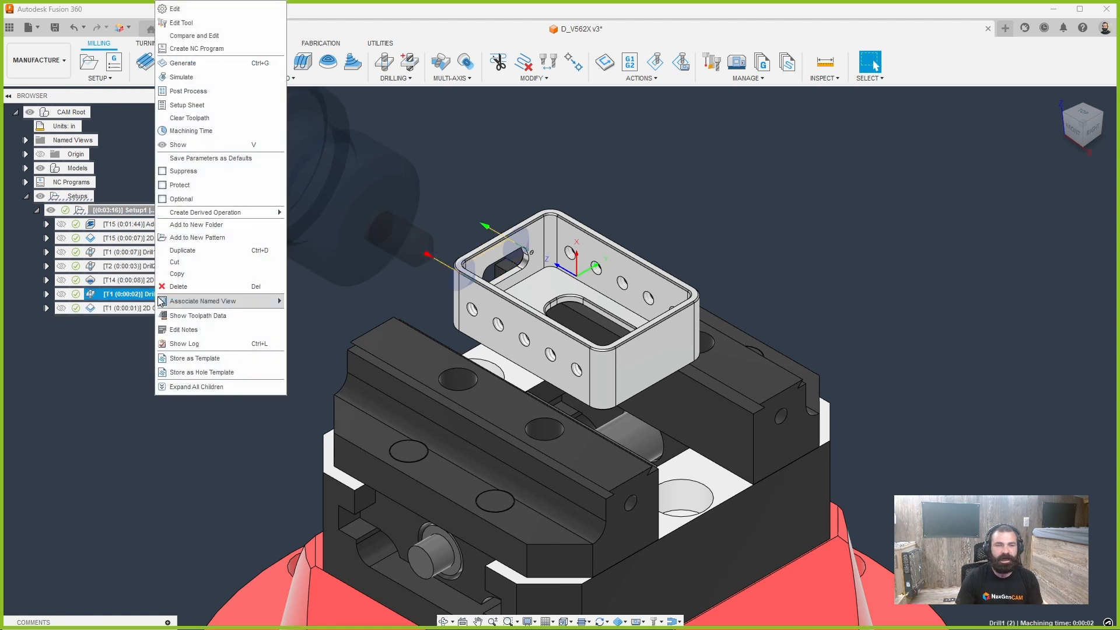
left_click(196, 49)
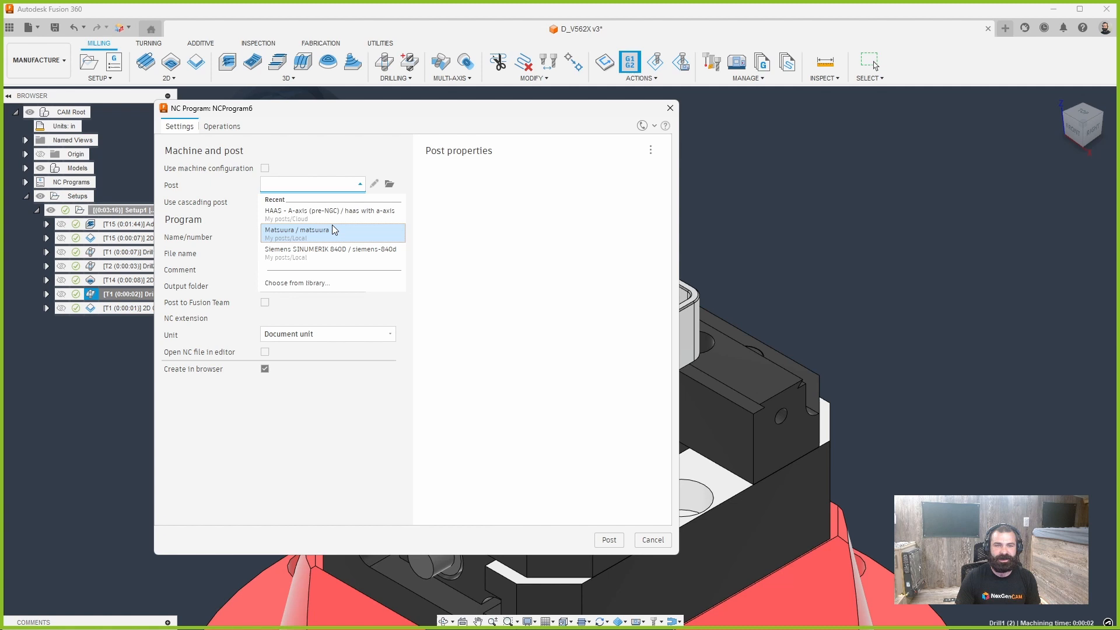
left_click(297, 233)
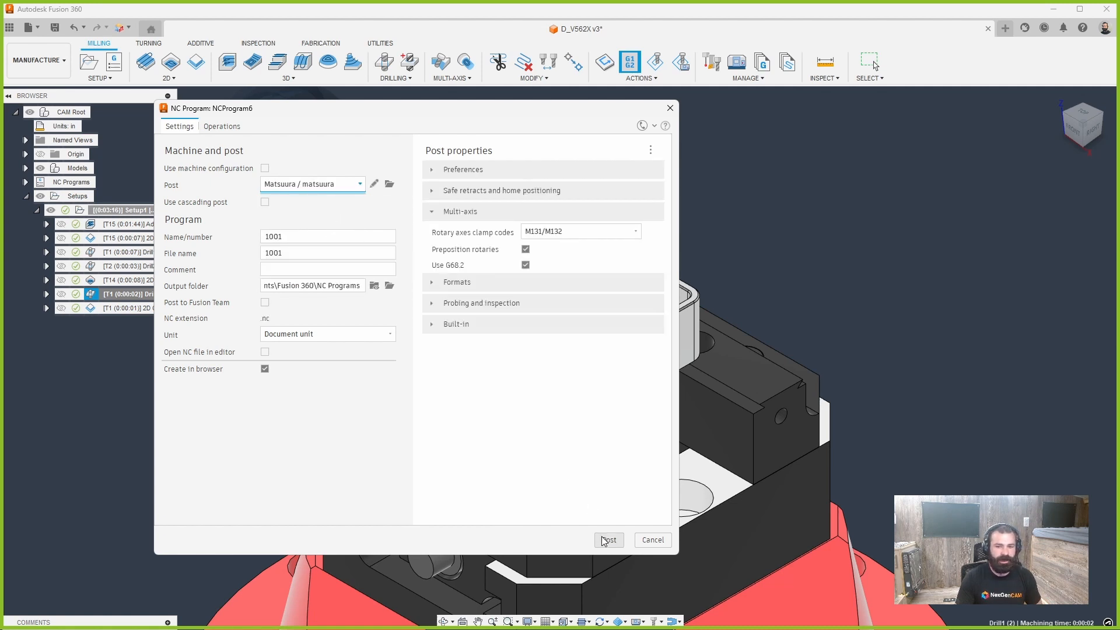
left_click(608, 539)
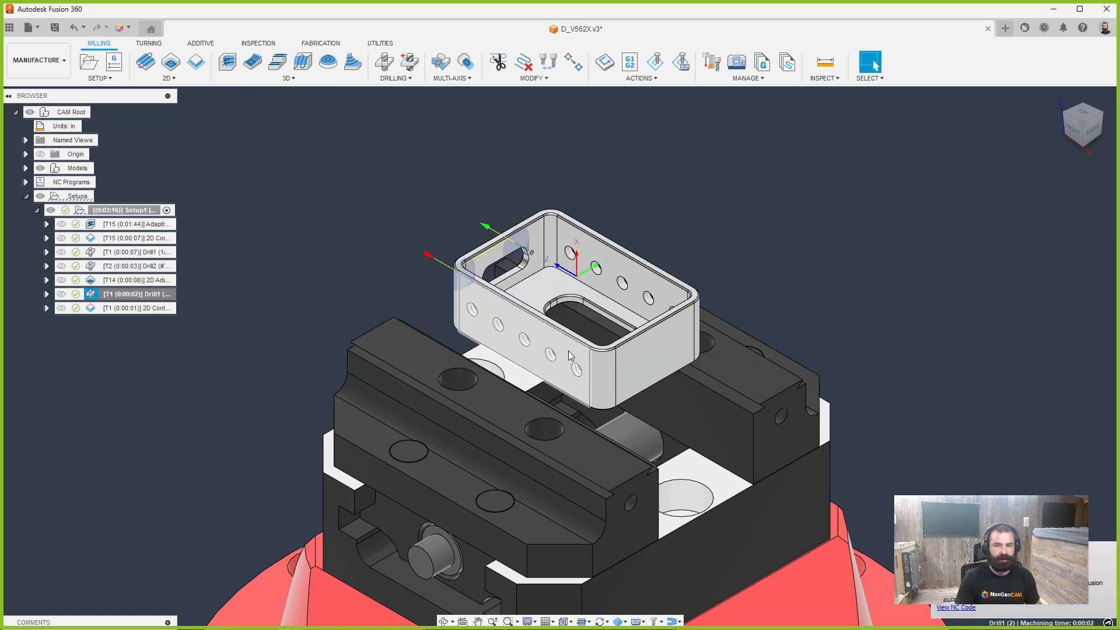
left_click(955, 606)
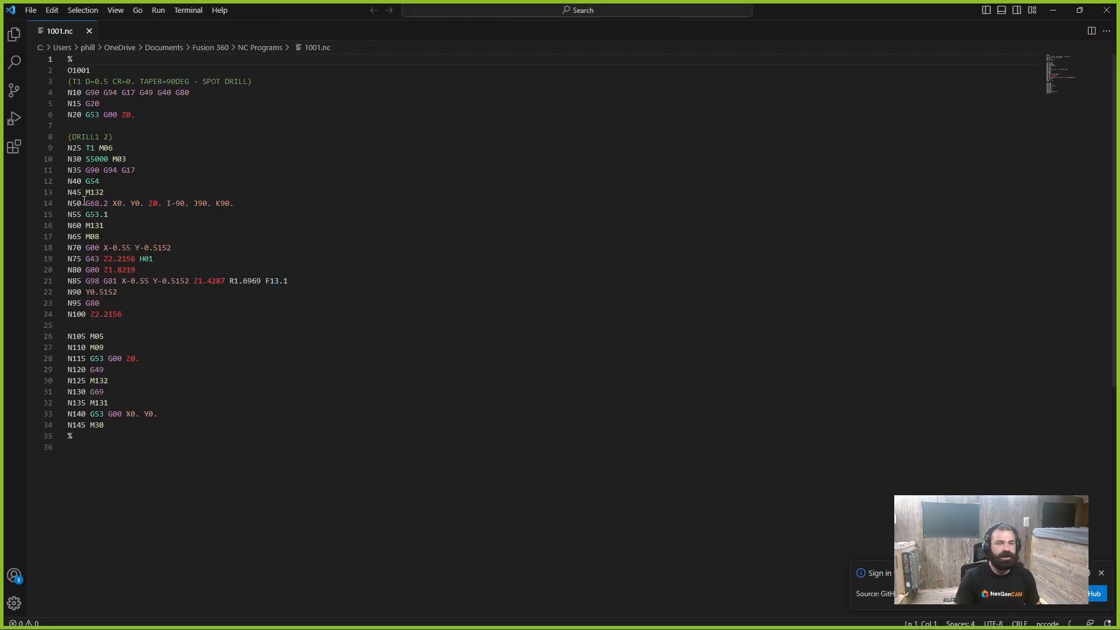
- Review the G68.2 line and the Z value on line N80 of 1001.nc in VS Code
left_click_drag(86, 203, 233, 203)
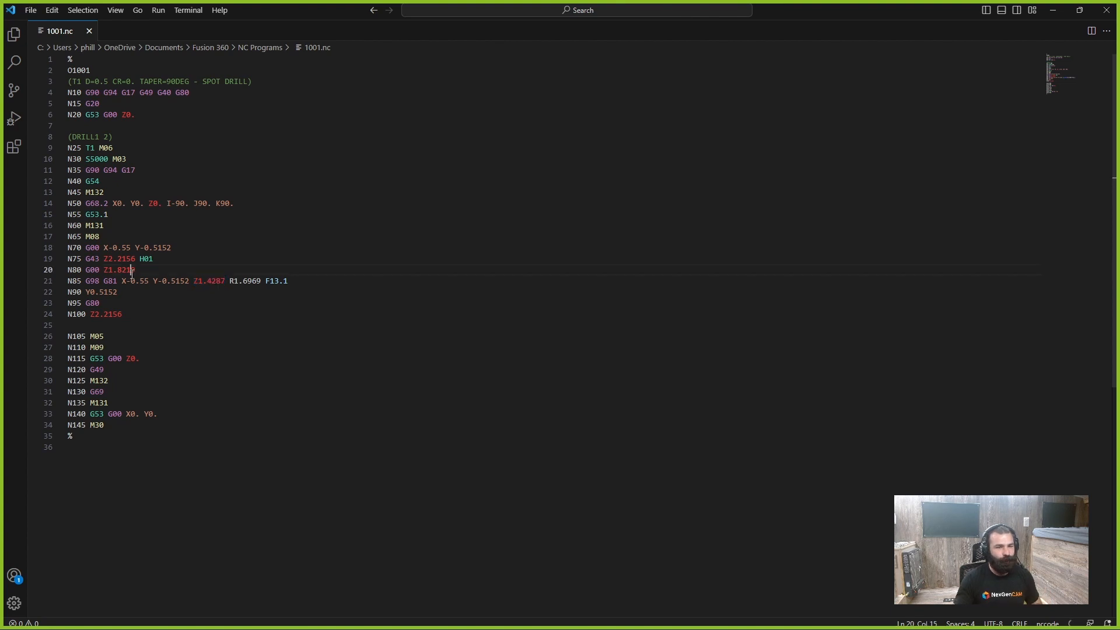
double_click(209, 280)
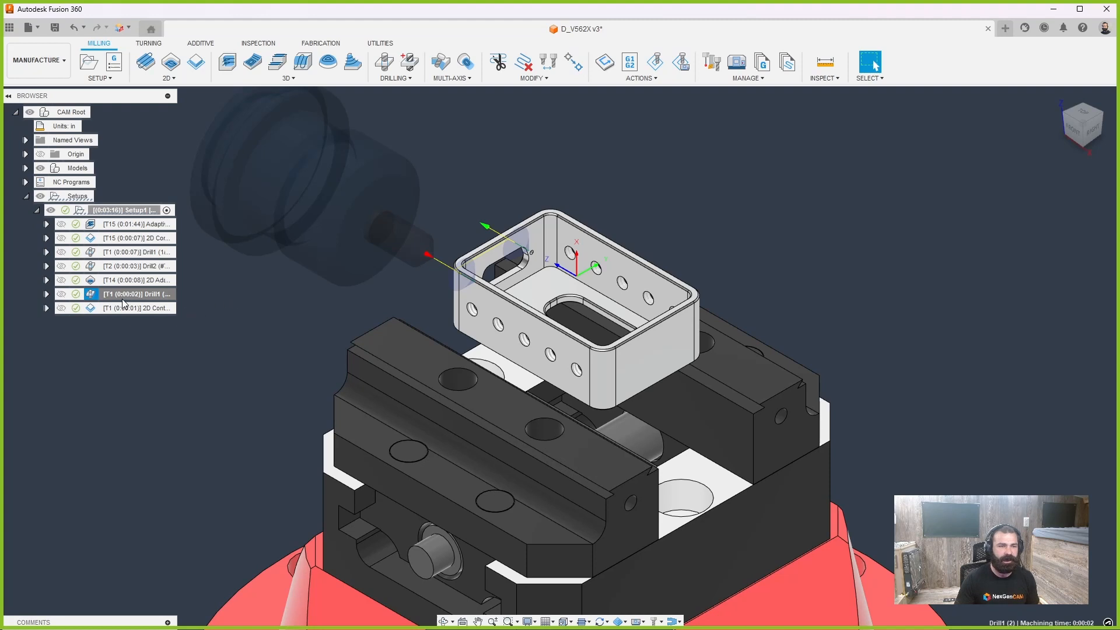
- Edit Drill1 (2) and go to its Geometry settings to move the origin to a model point
right_click(135, 294)
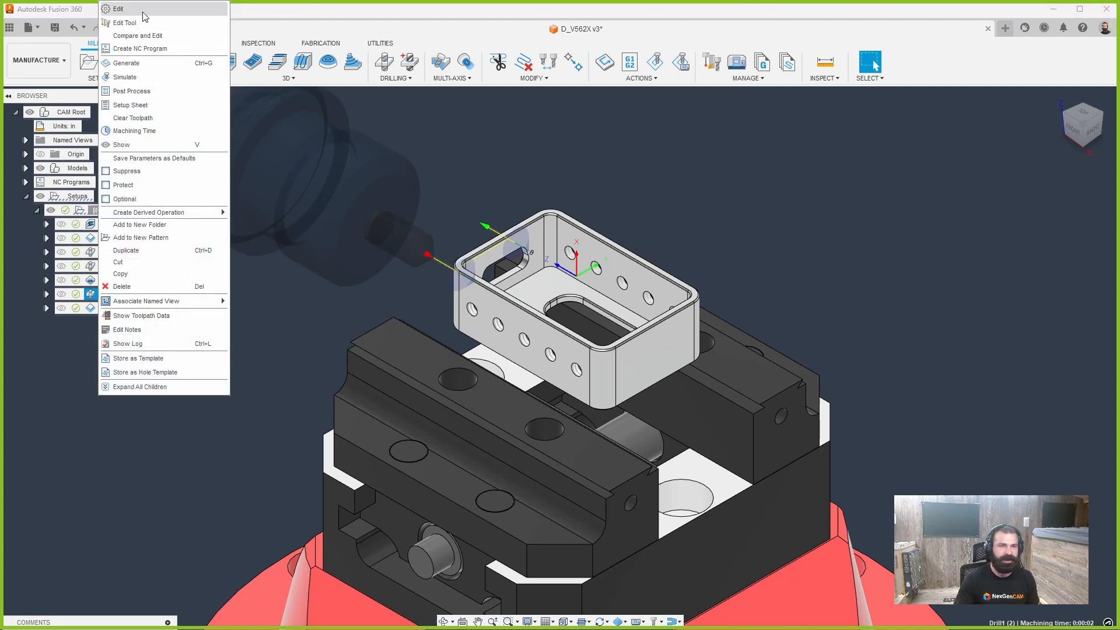
left_click(117, 8)
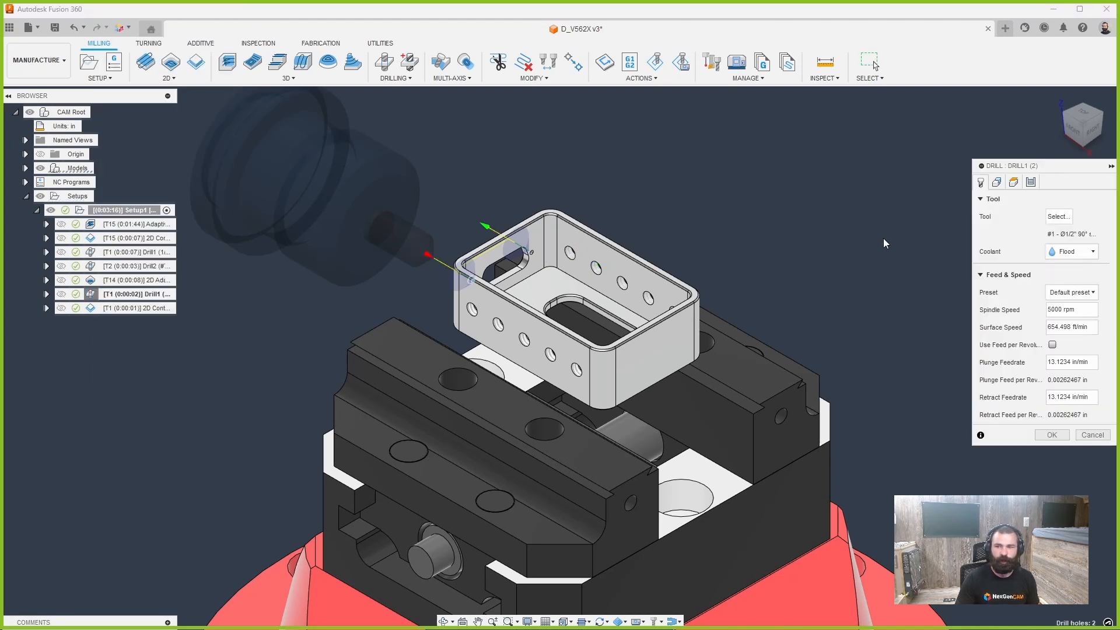
left_click(997, 182)
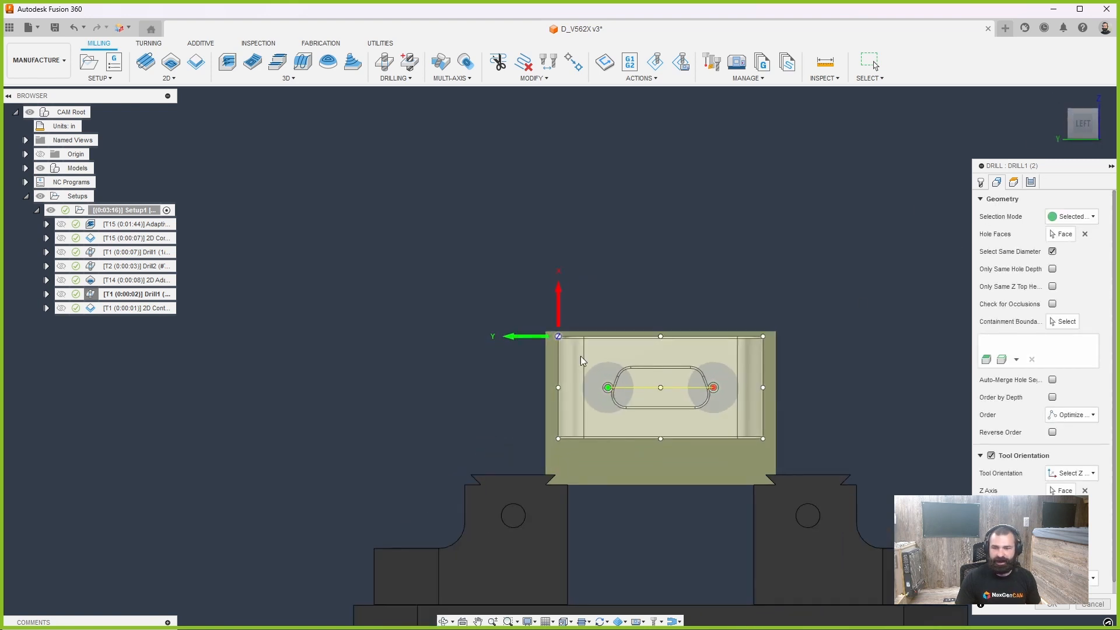
mouse_move(785, 445)
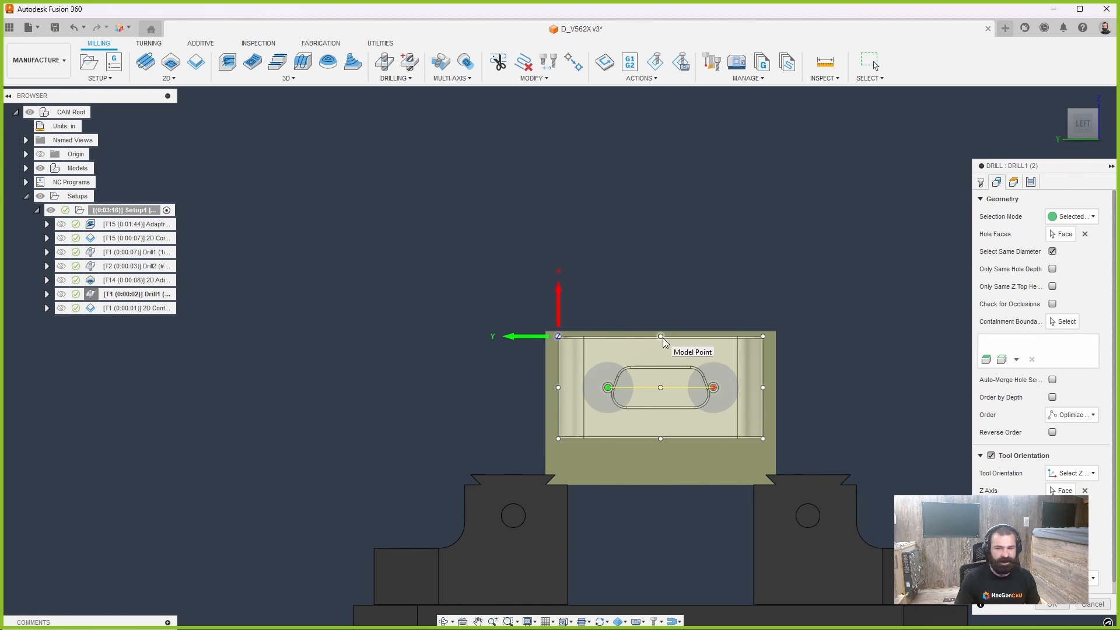
mouse_move(651, 386)
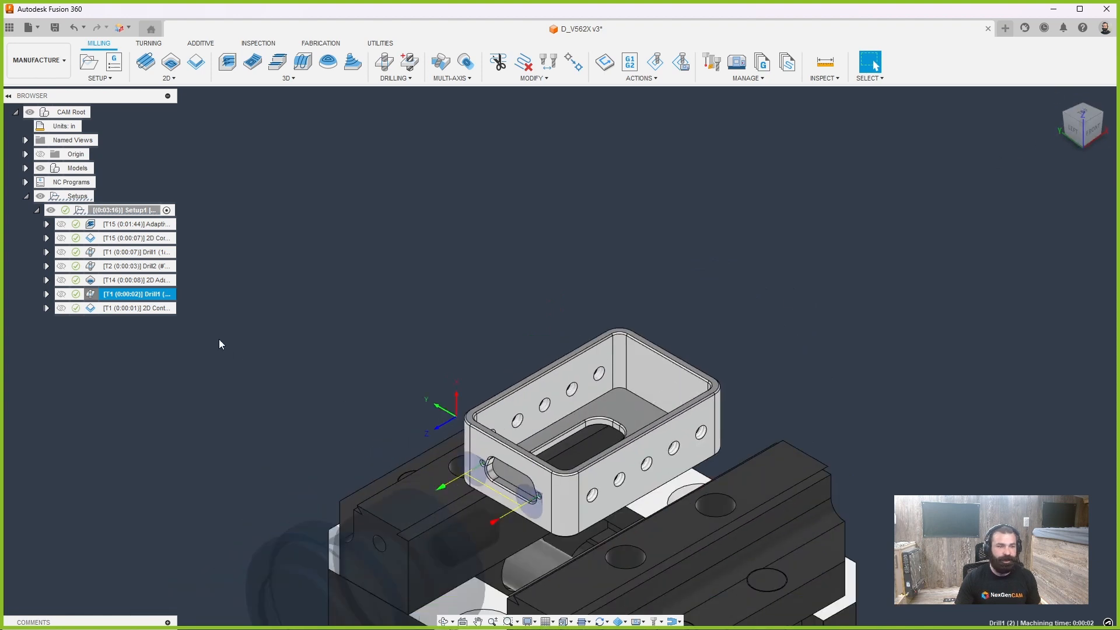
- Start a new NC program for the drill operation and open matsuura.cps for editing
right_click(136, 294)
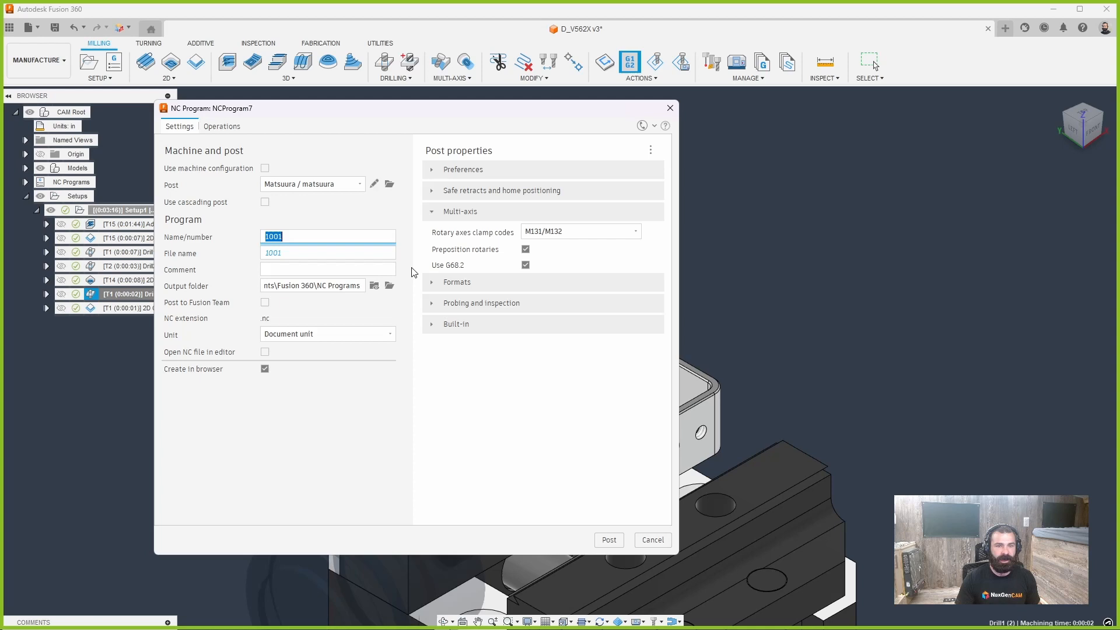
mouse_move(310, 183)
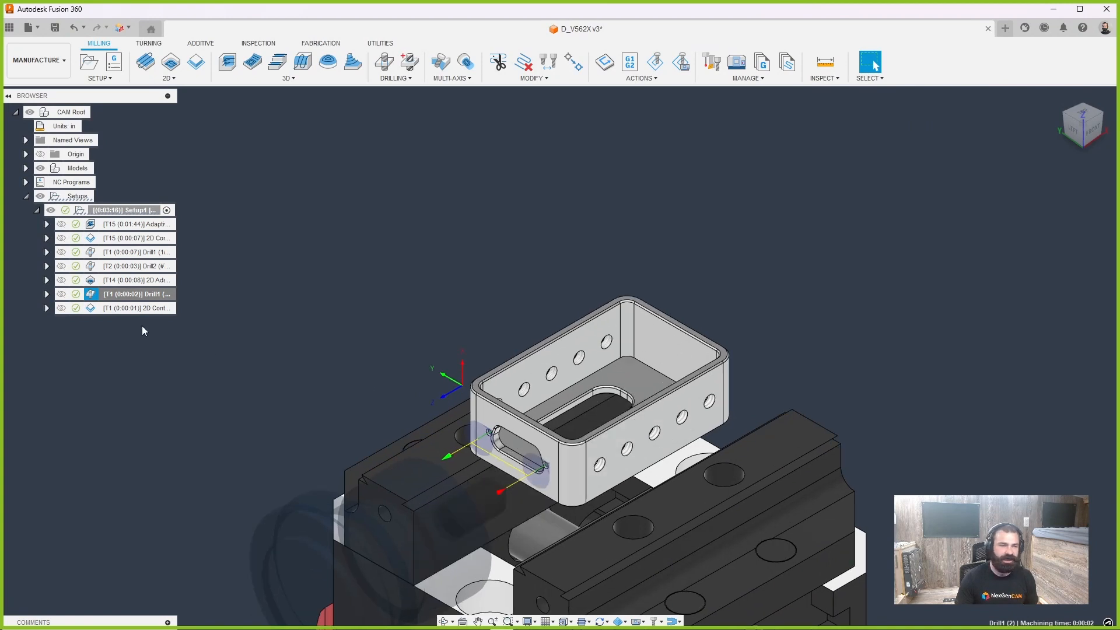
right_click(135, 294)
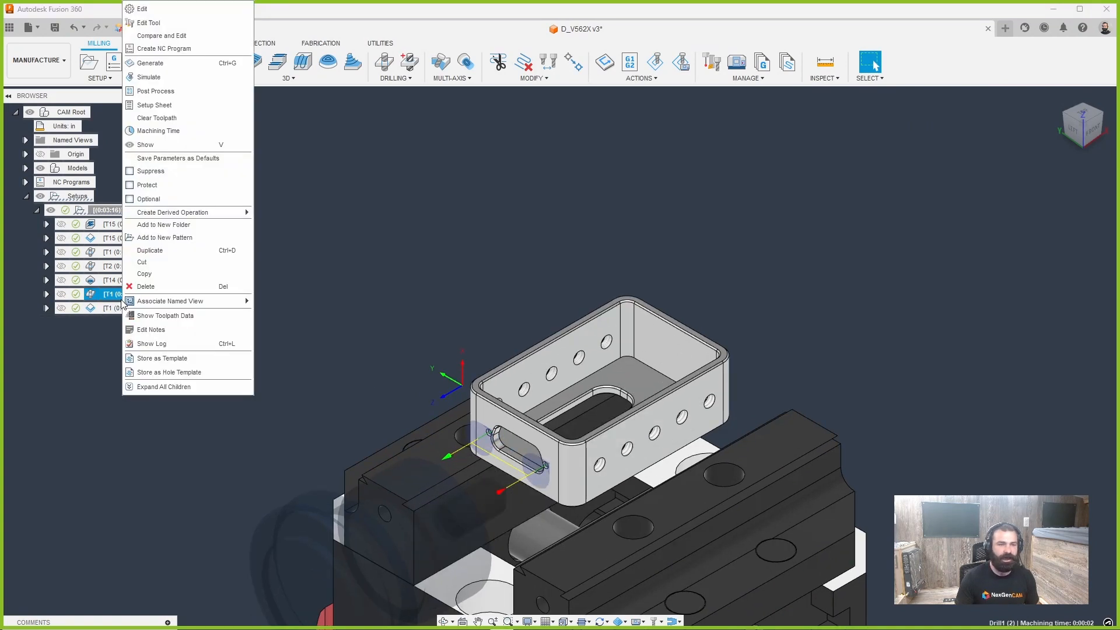
mouse_move(158, 185)
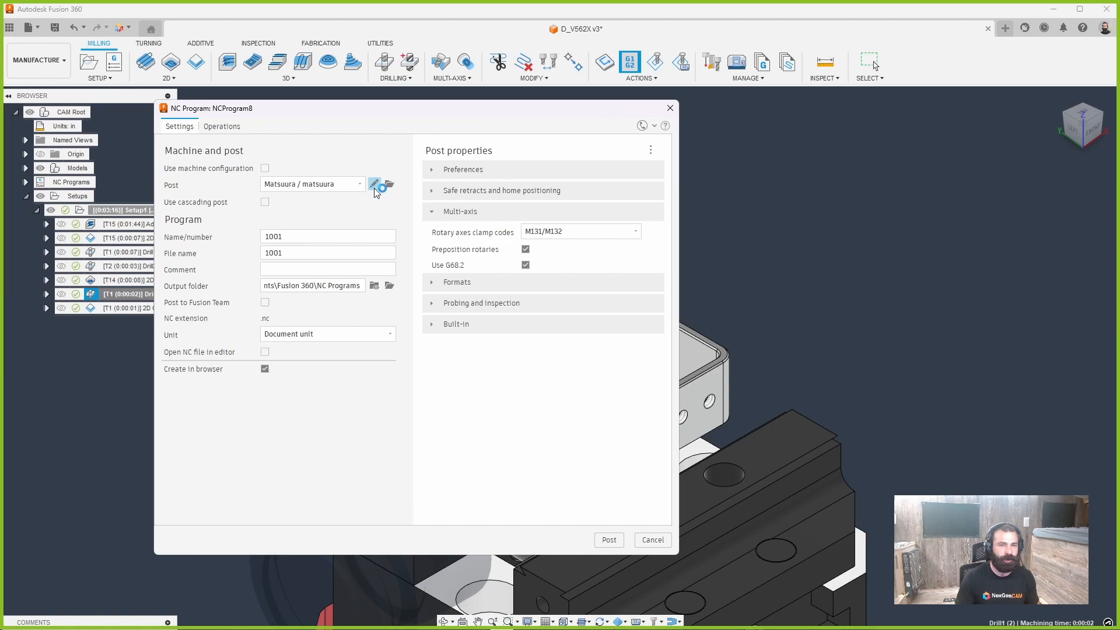
left_click(380, 186)
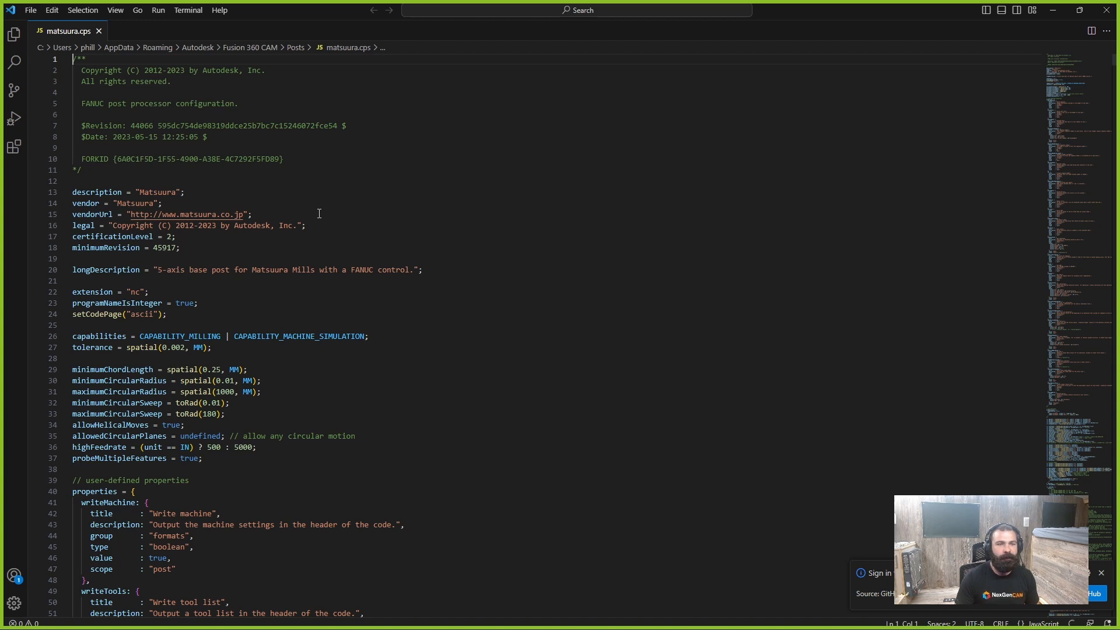
- Add mapWorkOrigin = false; after line 37 of matsuura.cps
scroll("down", 3)
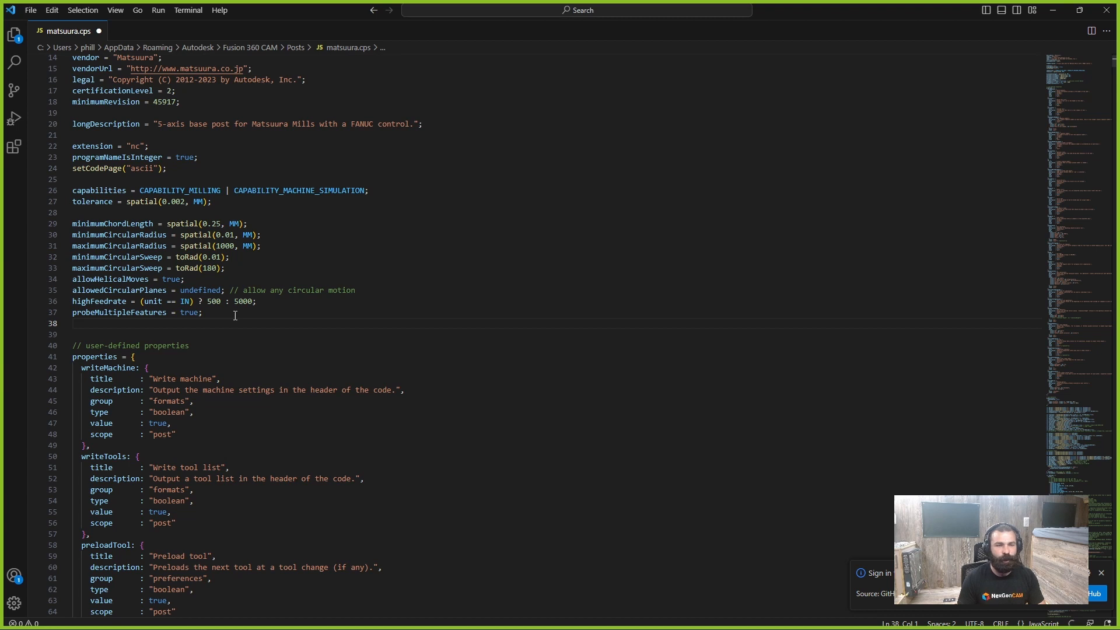
type("mapWorkOrigin = false;")
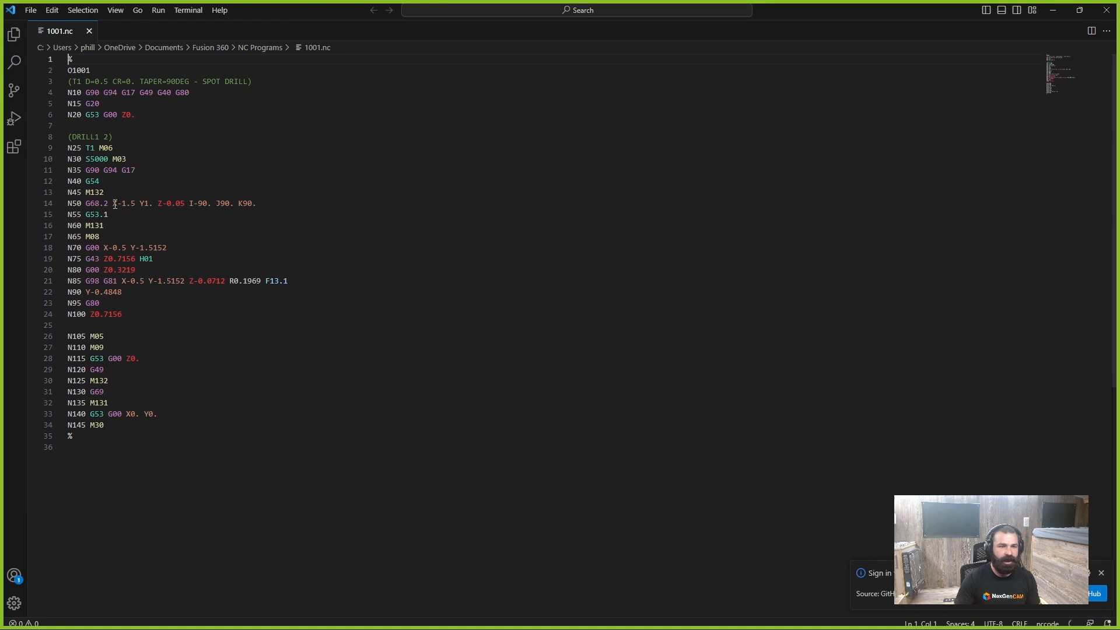
- Check the shifted G68.2 X-1.5 Y1. Z-0.05 values on line N50, then close VS Code
left_click_drag(111, 203, 192, 203)
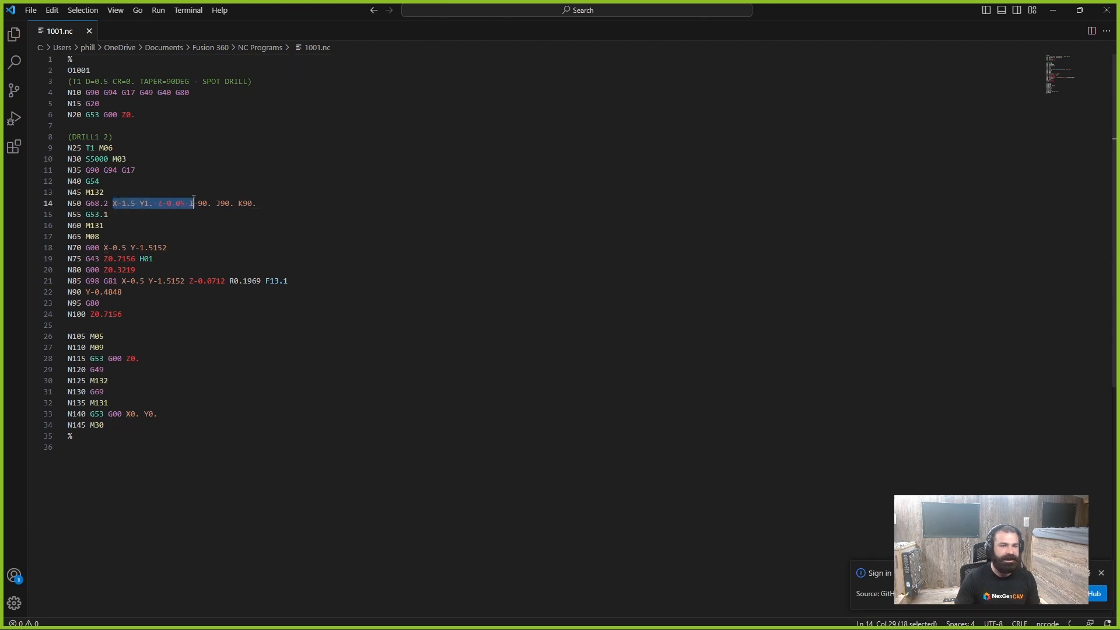
left_click_drag(192, 203, 255, 203)
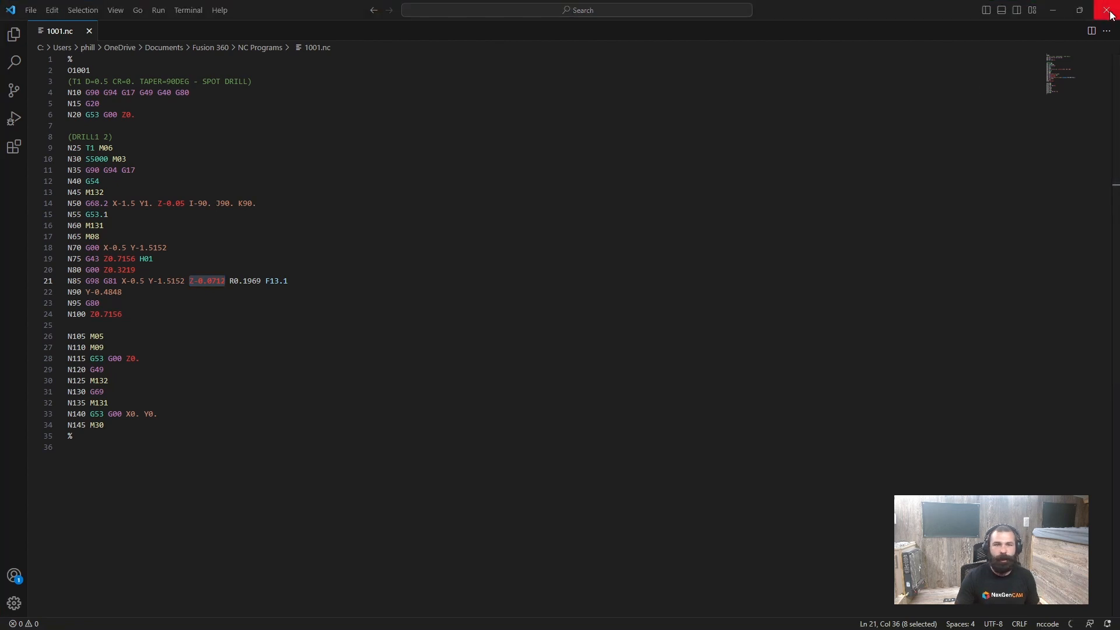
mouse_move(1109, 13)
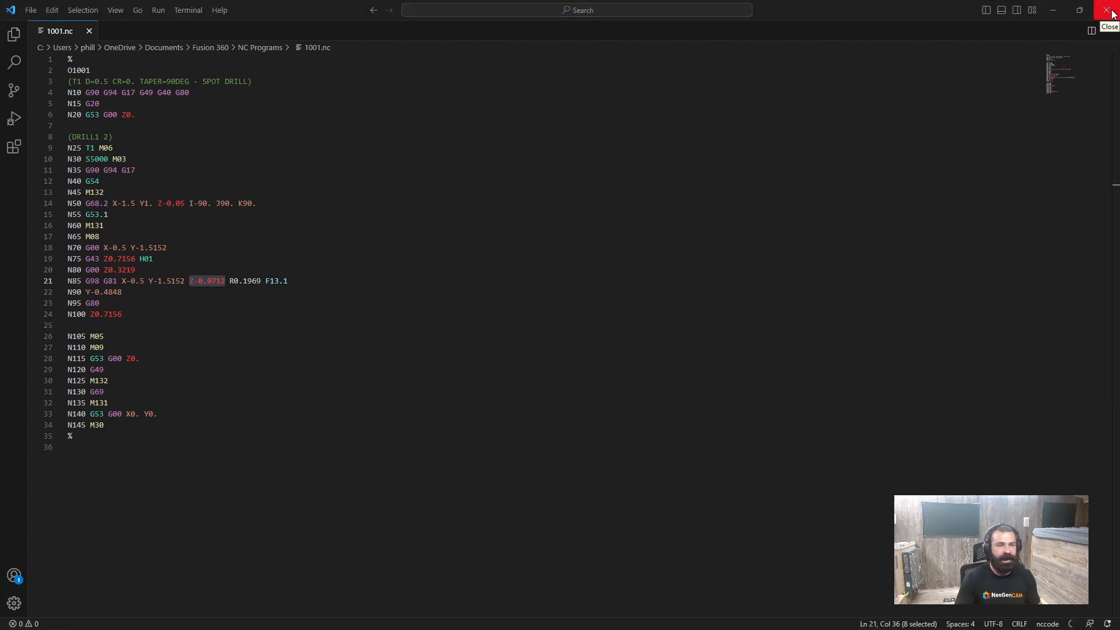
left_click(1111, 12)
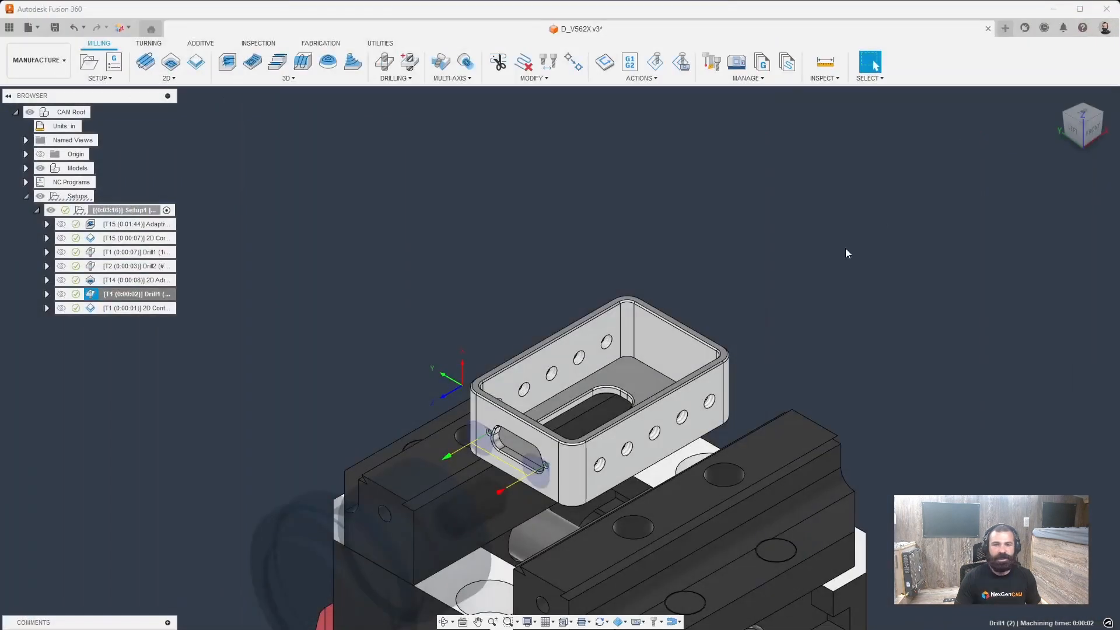
- Open the 2D Adaptive1 operation for editing in Fusion 360
left_click(136, 279)
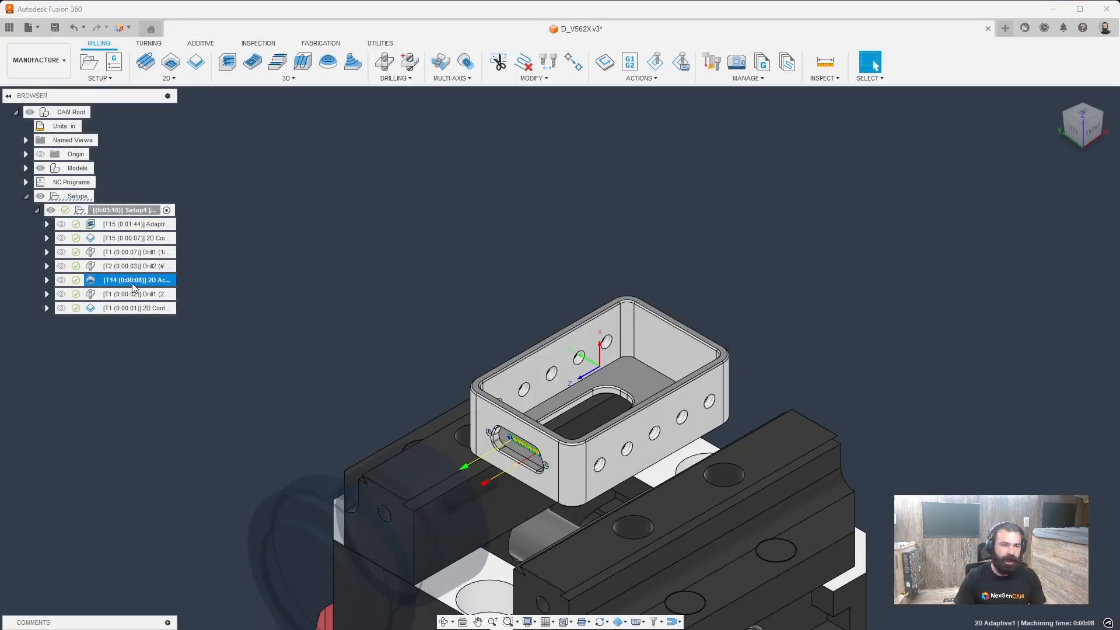
double_click(135, 279)
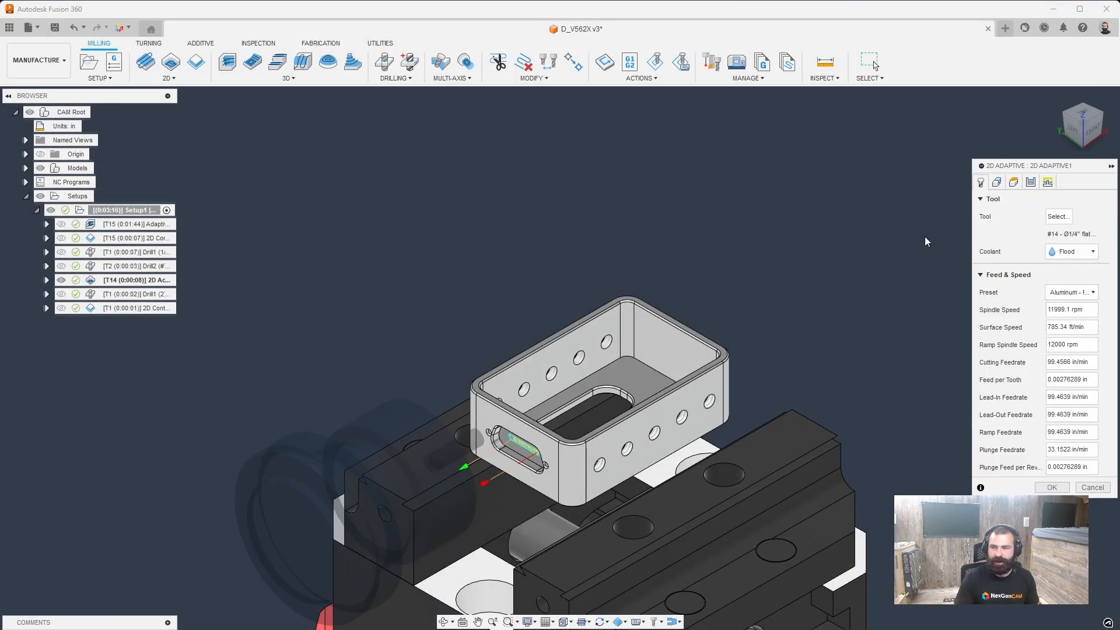
- Set the 2D Adaptive tool orientation origin to a model box point and regenerate the operations
left_click(995, 182)
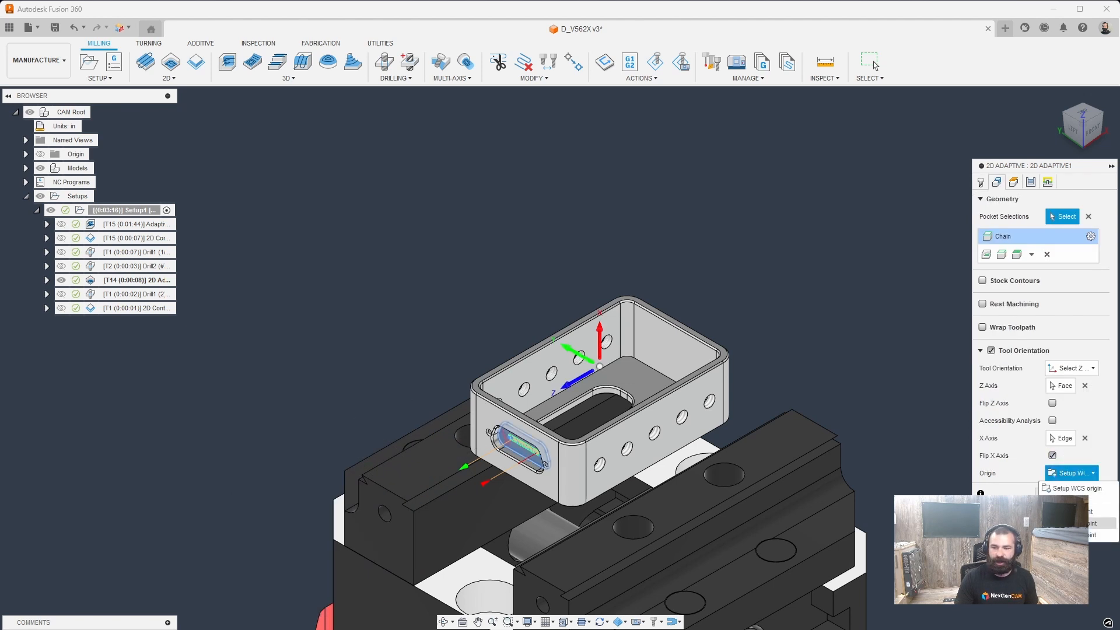
left_click(1071, 473)
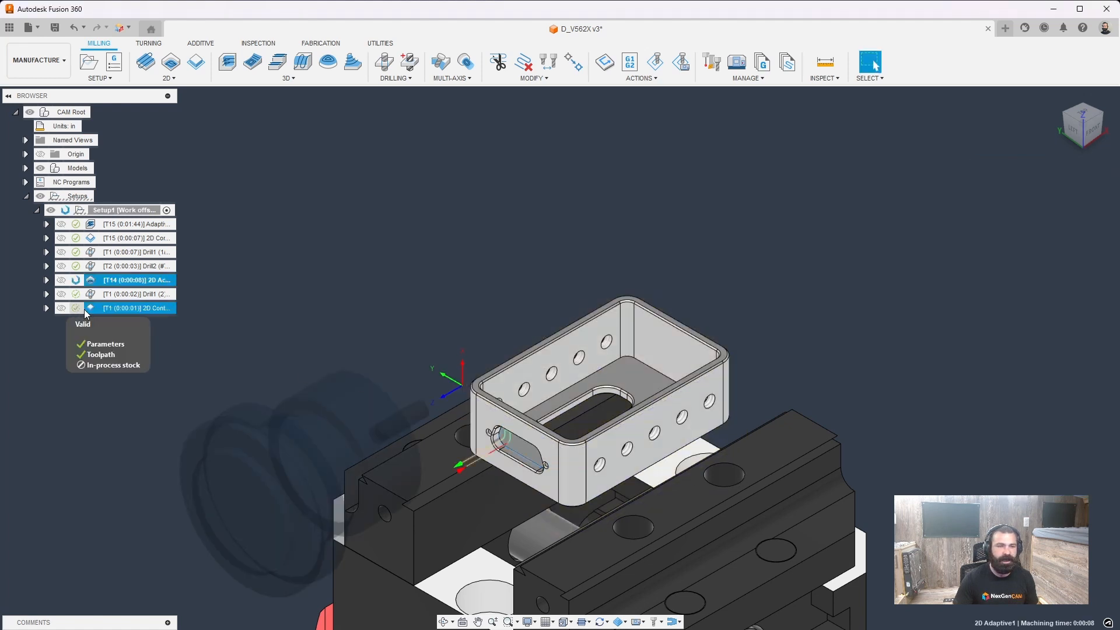
double_click(138, 308)
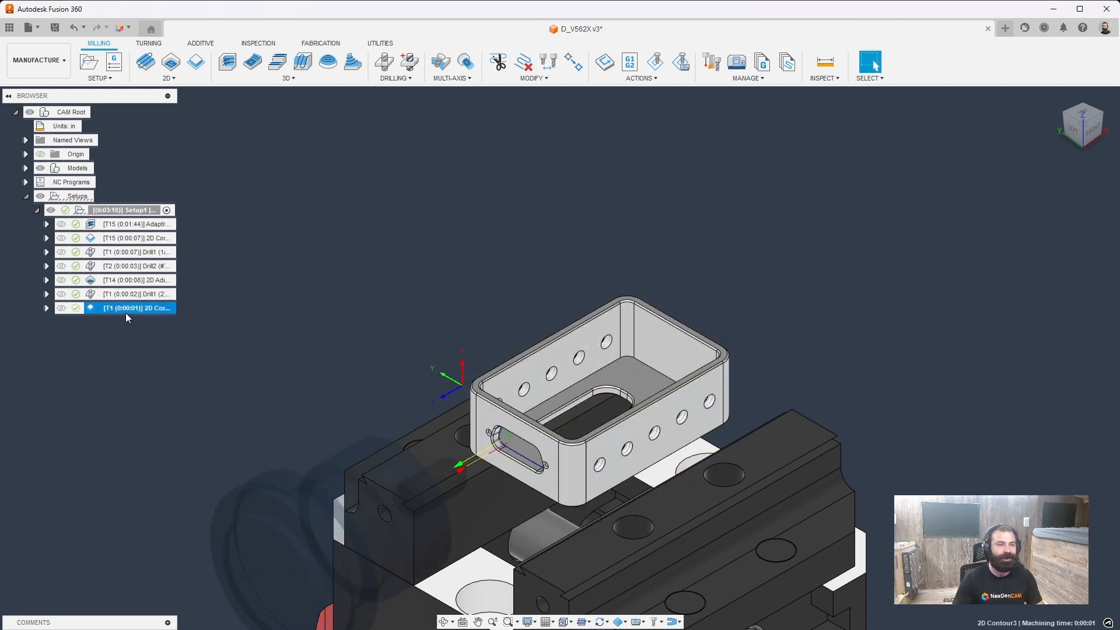
right_click(135, 279)
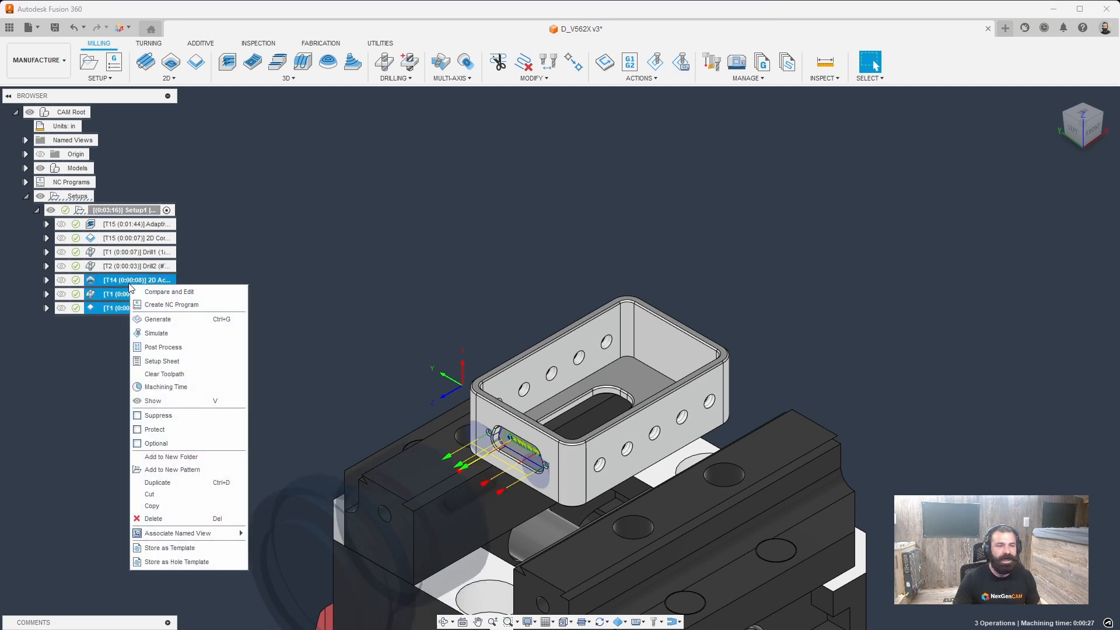
- Post the operations and highlight the G68.2 X-1.5 Y1. Z-0.05 I-90. J90. K90. line in 1001.nc
left_click(172, 304)
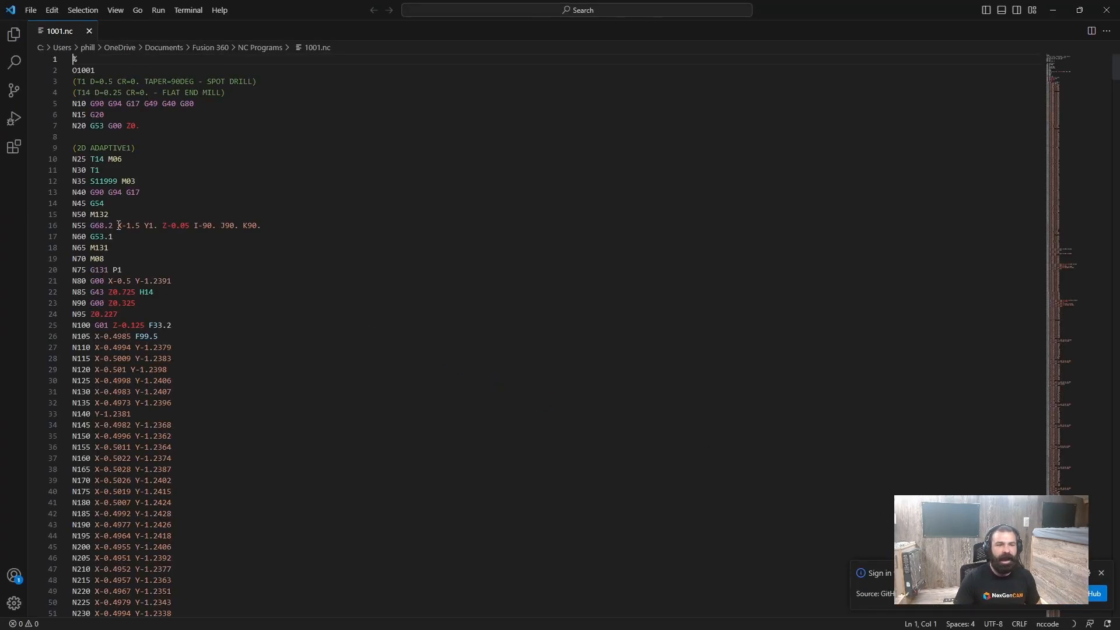
left_click_drag(118, 225, 259, 225)
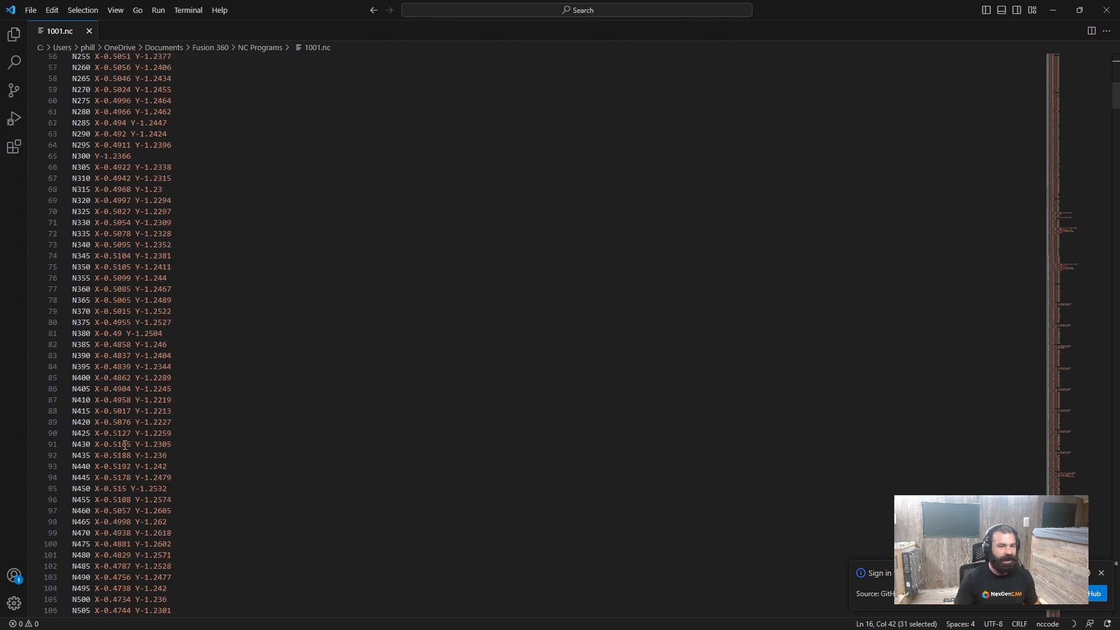
scroll("down", 3)
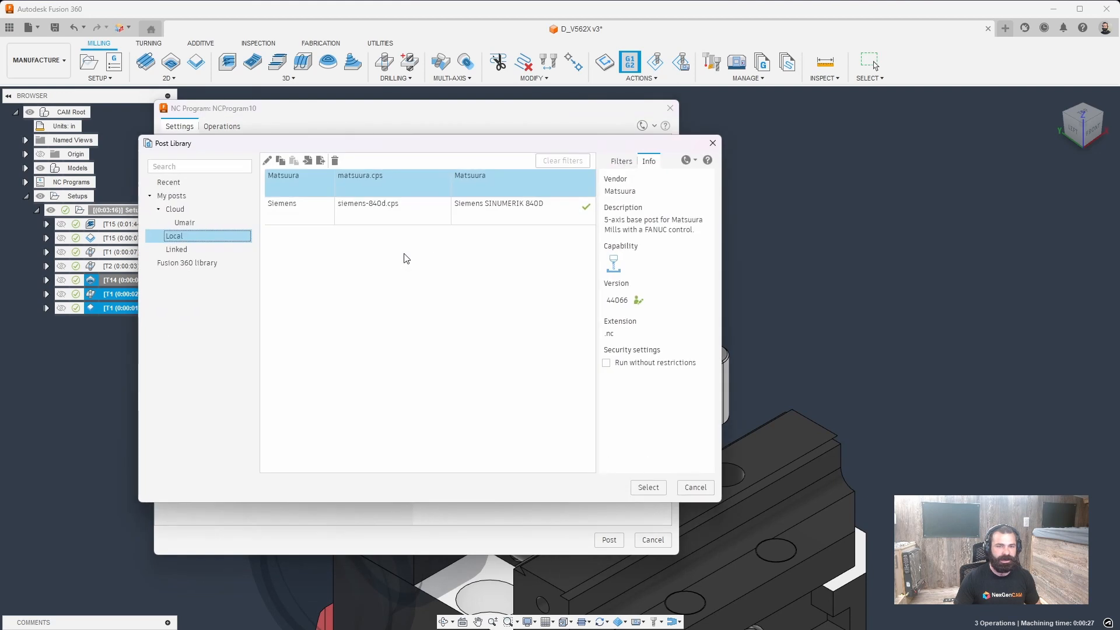
- Select siemens-840d.cps in the local Post Library and open it for editing in VS Code
left_click(392, 211)
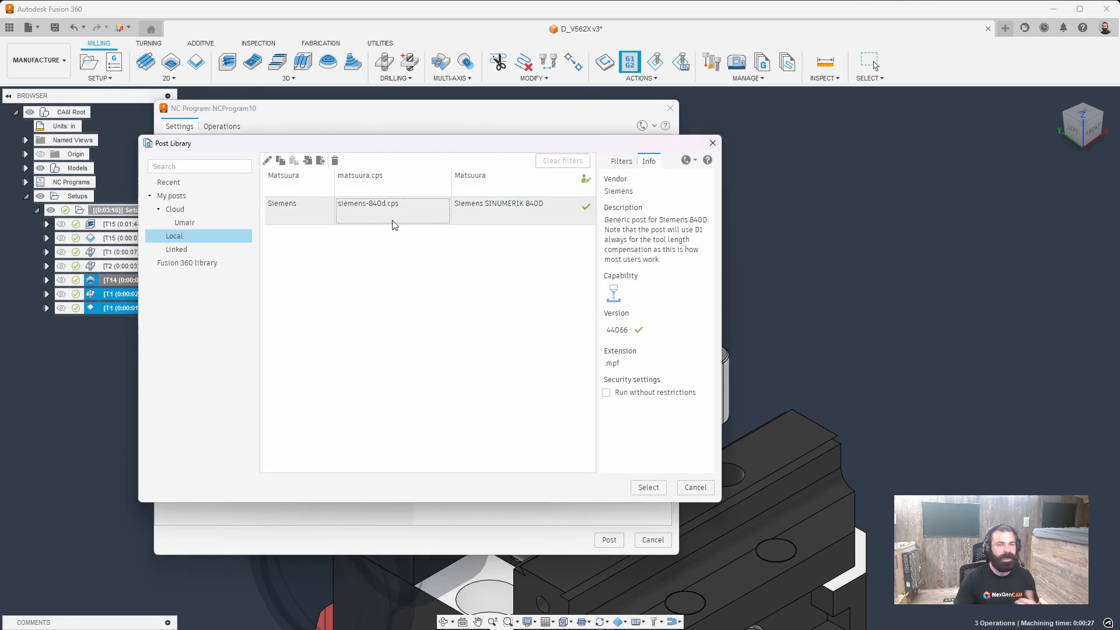
left_click(392, 210)
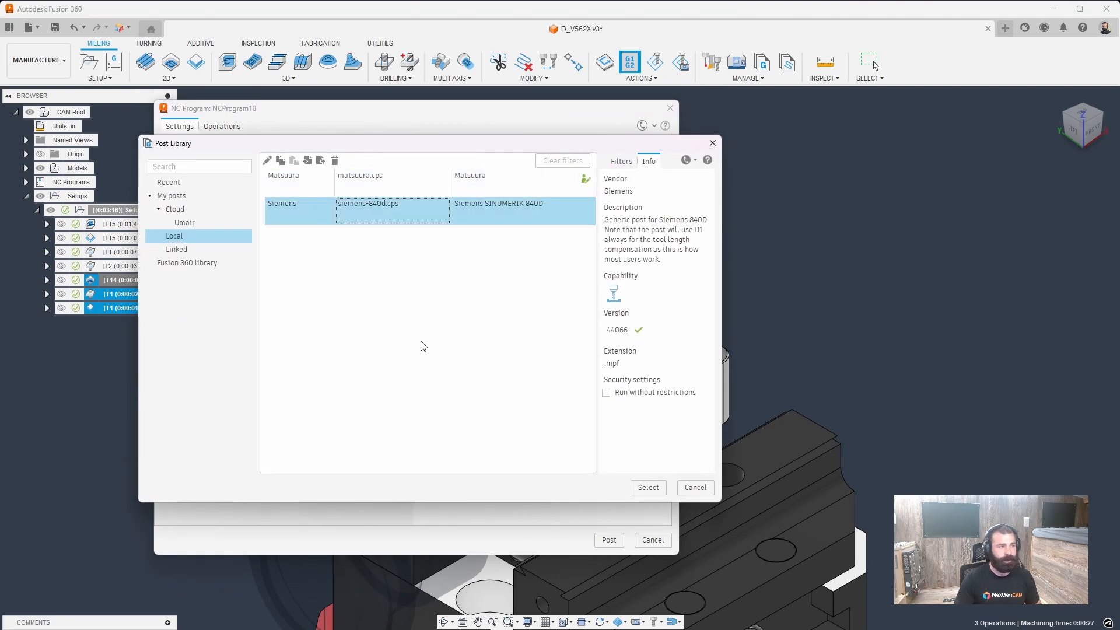
left_click(647, 487)
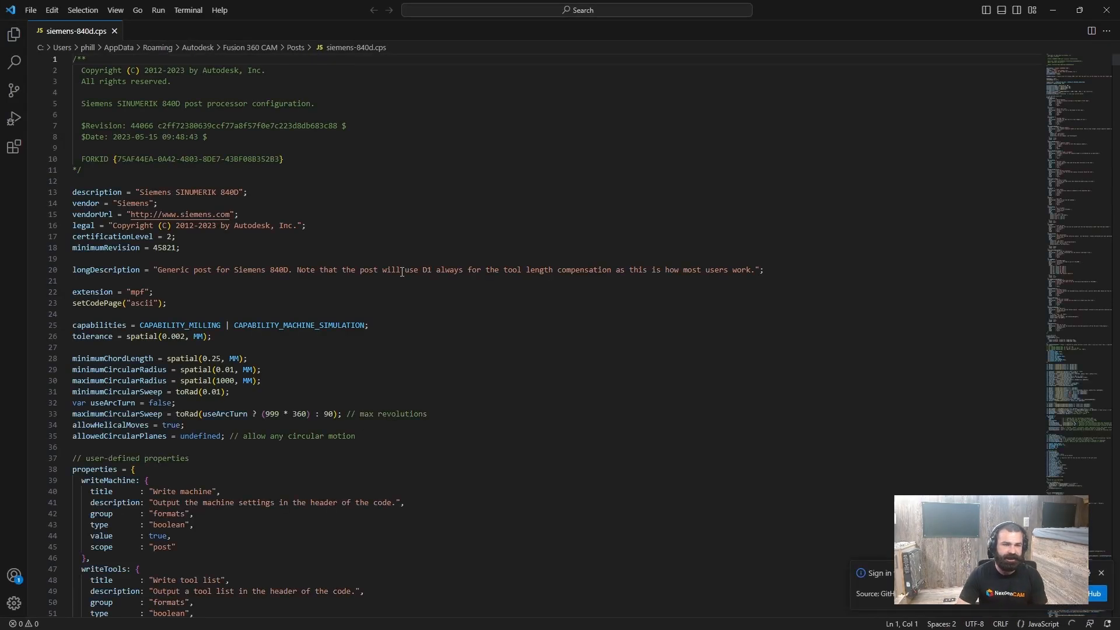
- Add the line mapWorkOrigin = false; after allowedCircularPlanes and save the post
scroll("down", 3)
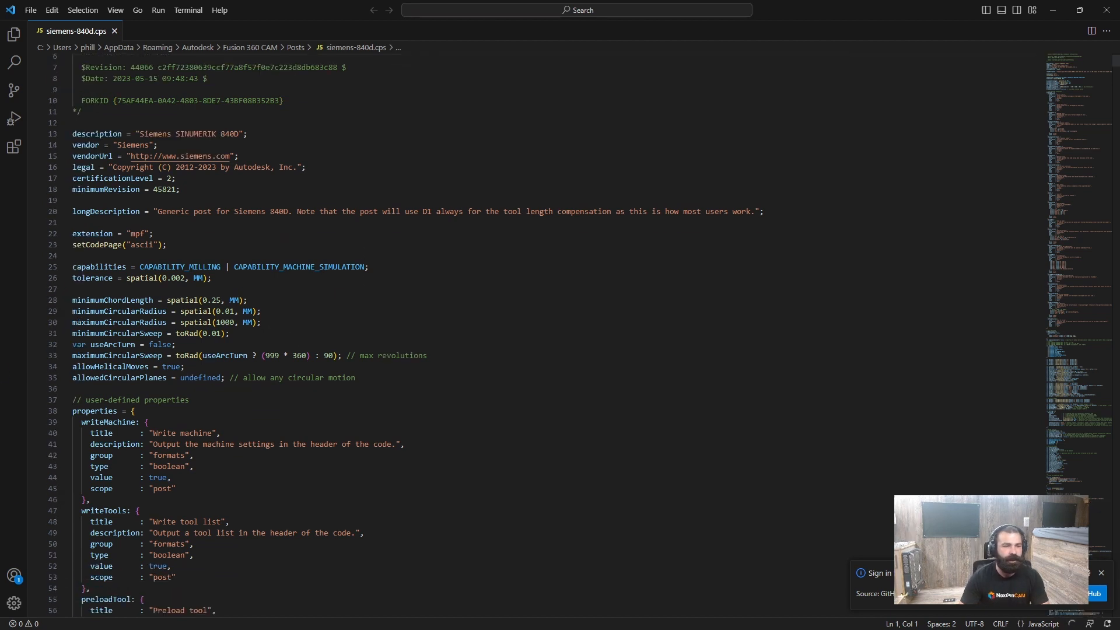
left_click(85, 388)
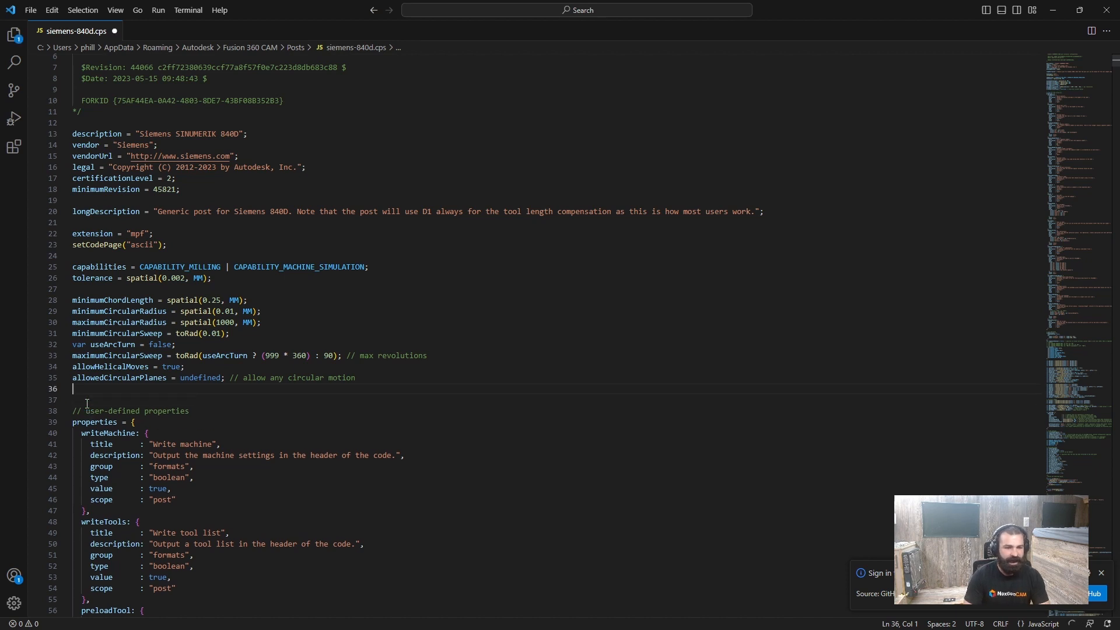
type("mapWorkOrigin = false;")
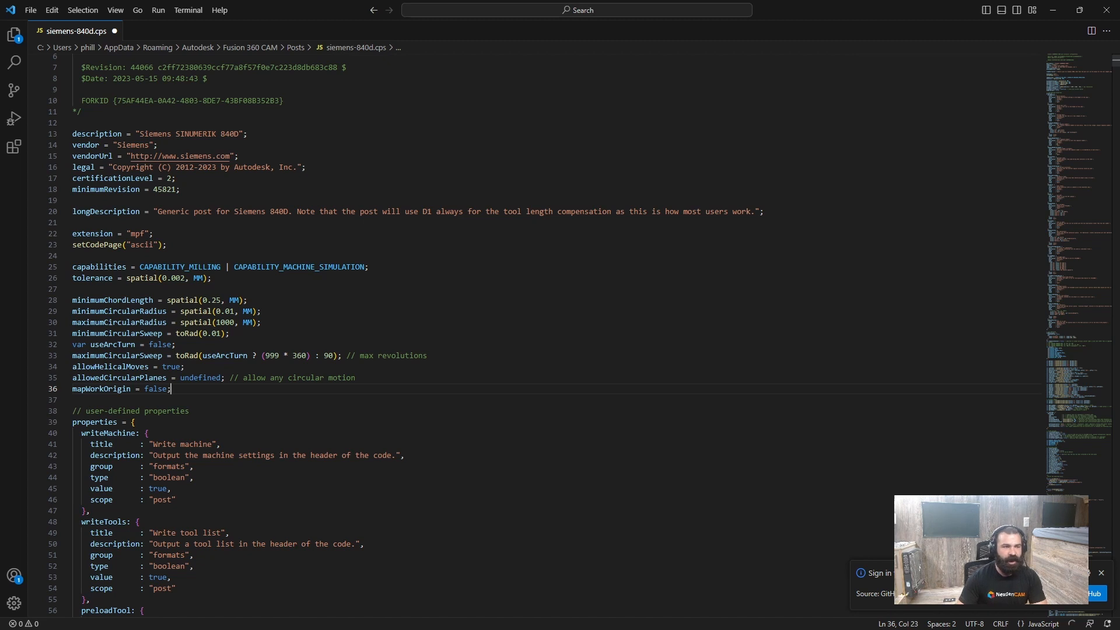
scroll("down", 3)
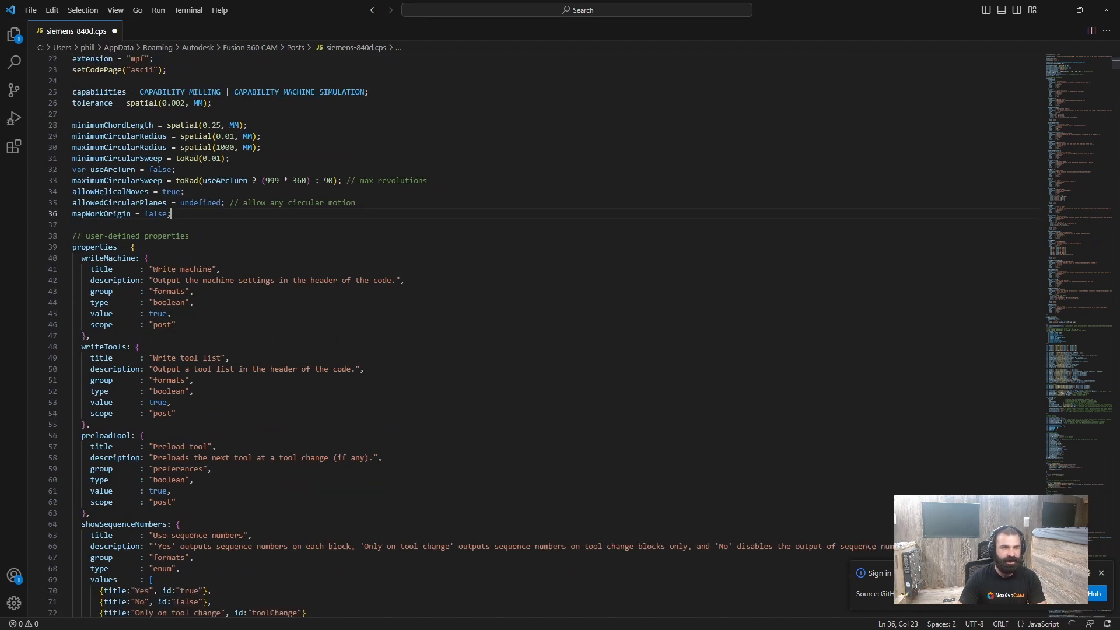
left_click(770, 178)
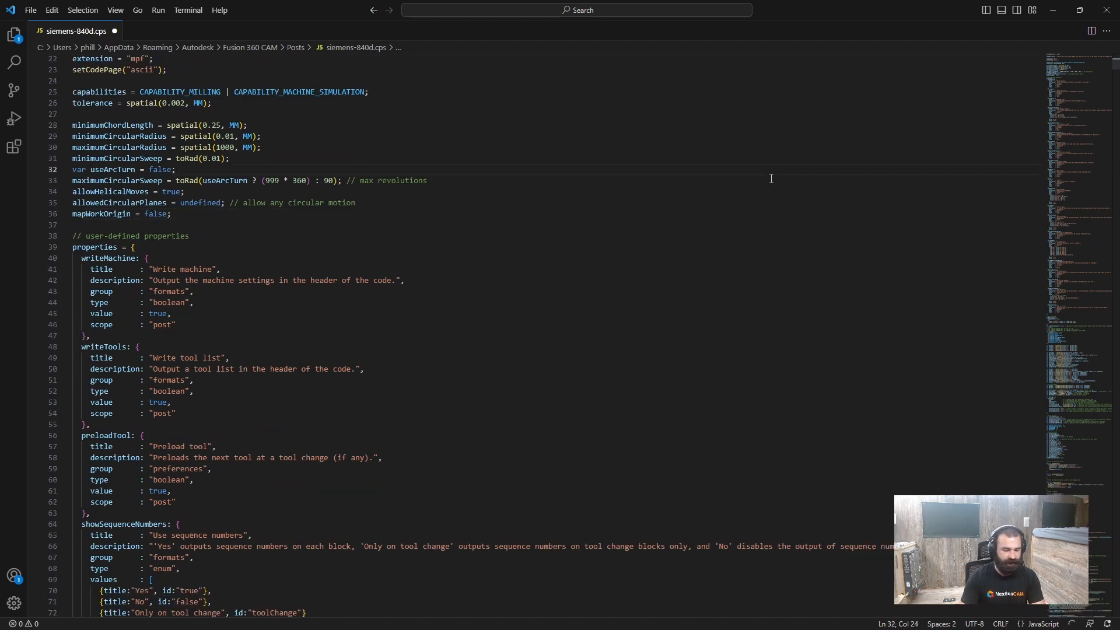
- Find the CYCLE800 block and set X0, Y0, Z0 from currentSection.workOrigin.x, .y, .z
key("Ctrl+f")
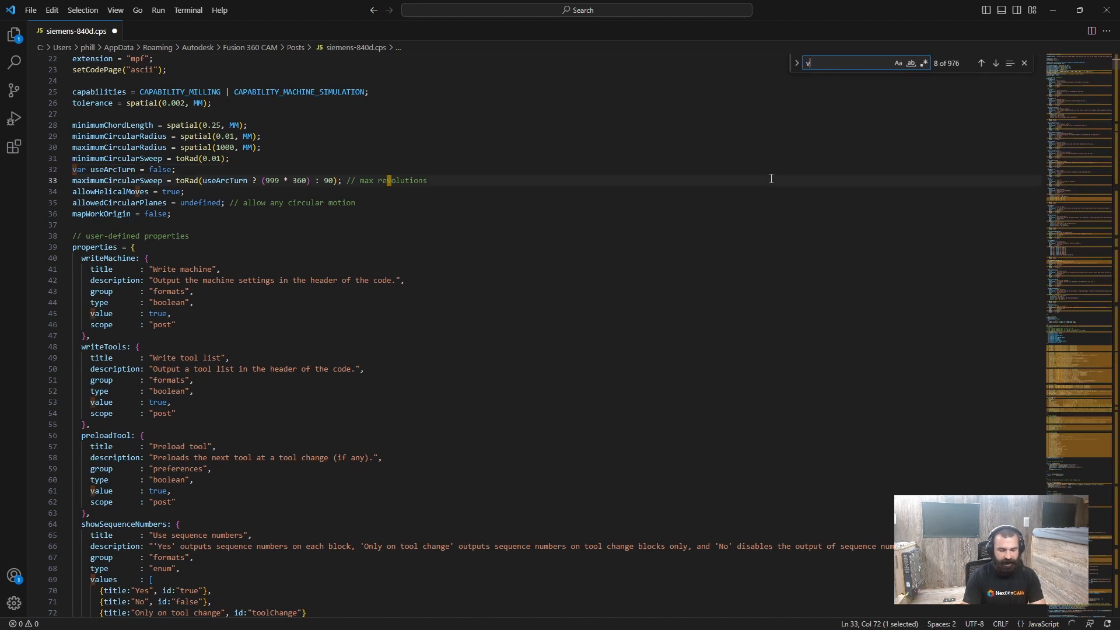
type("AR X0")
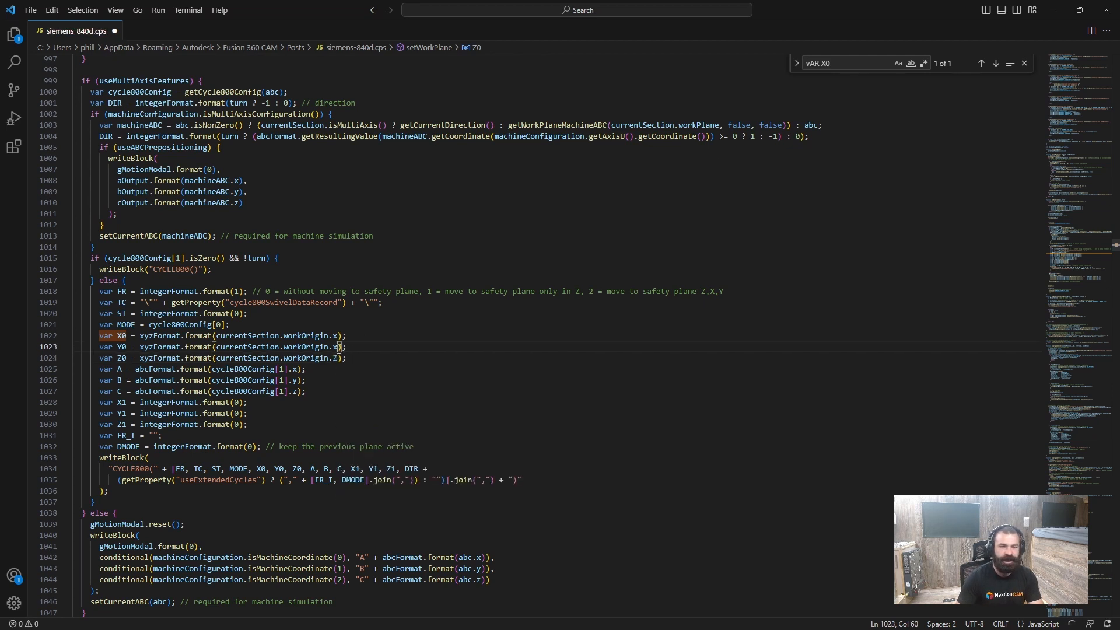
type("Y")
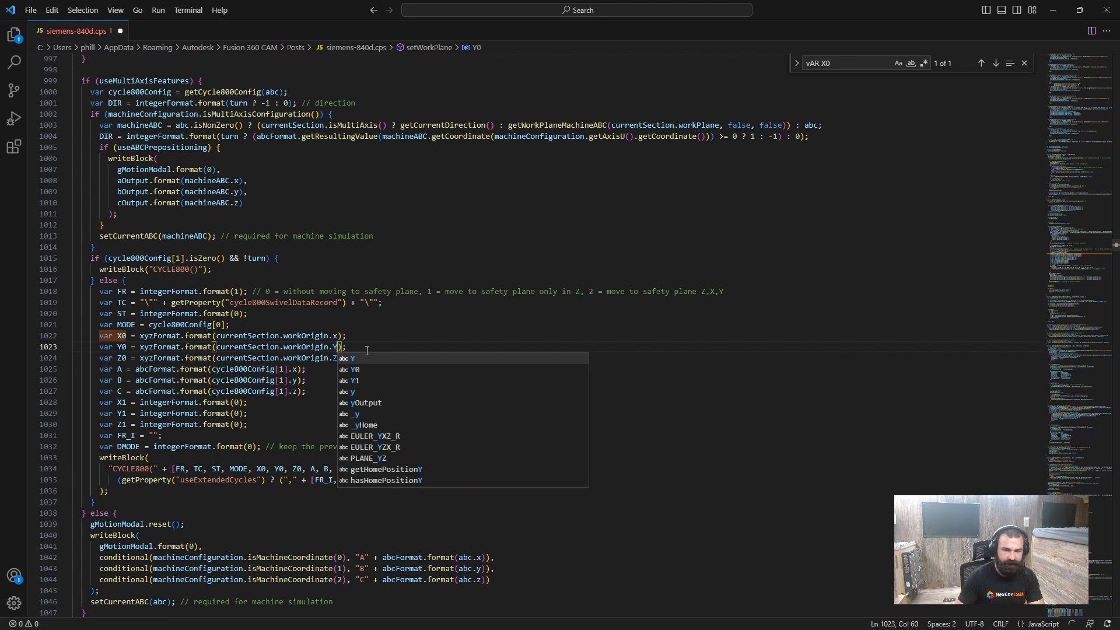
key("Backspace")
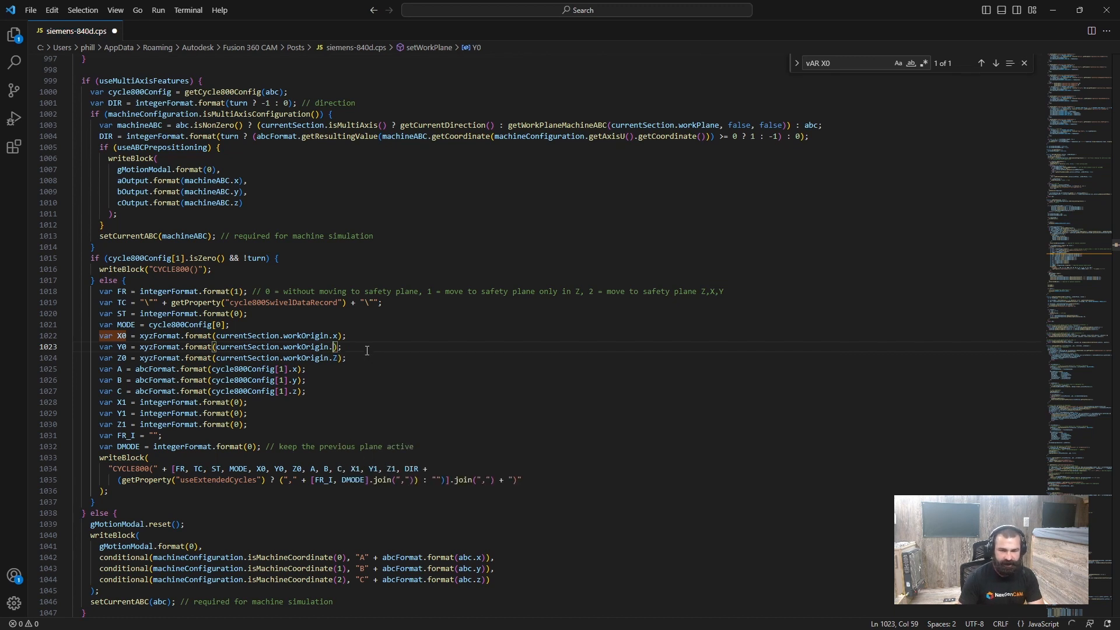
type("y")
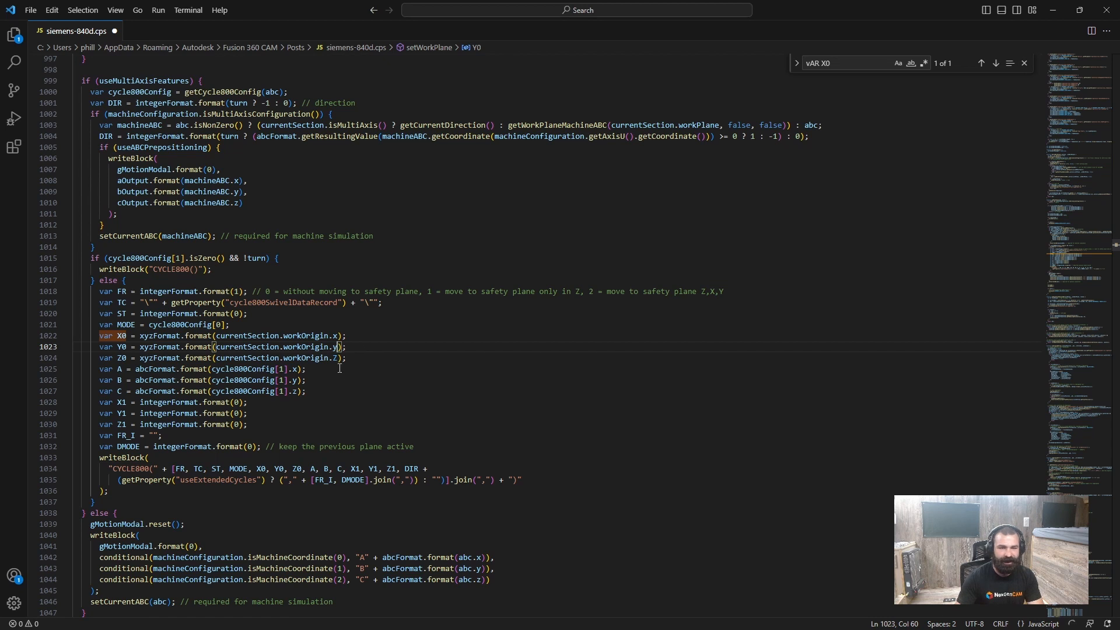
type("z")
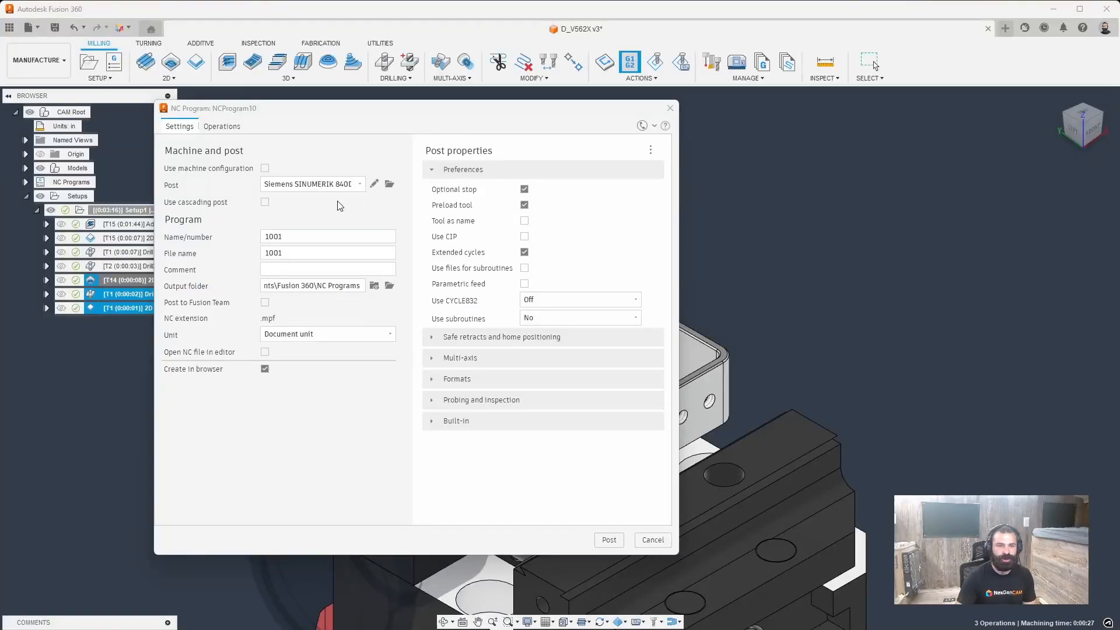
- Post the NC program with the Siemens 840D post, overwriting the existing 1001.mpf
left_click(608, 539)
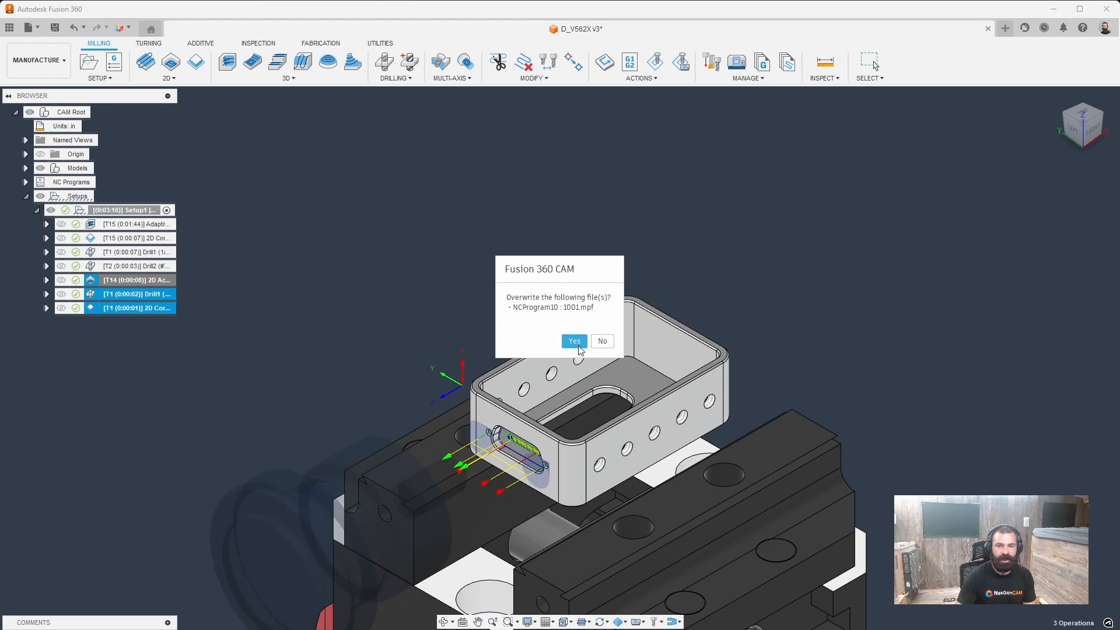
left_click(574, 341)
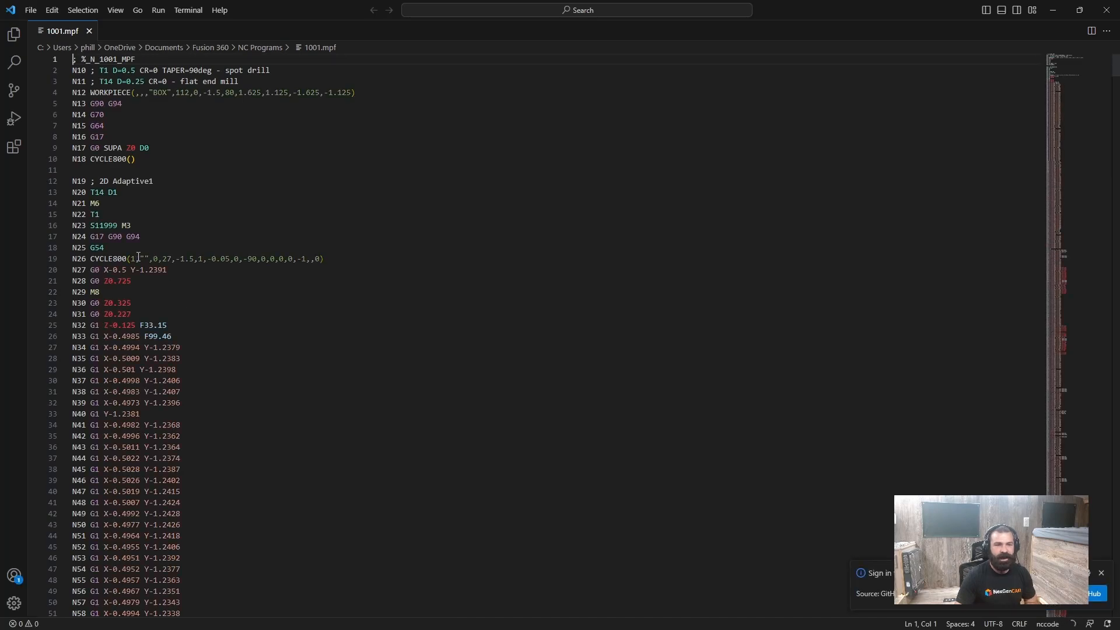
- Review the N26 CYCLE800 line showing -1.5, 1 and -0.05, then return to Fusion 360
left_click(189, 259)
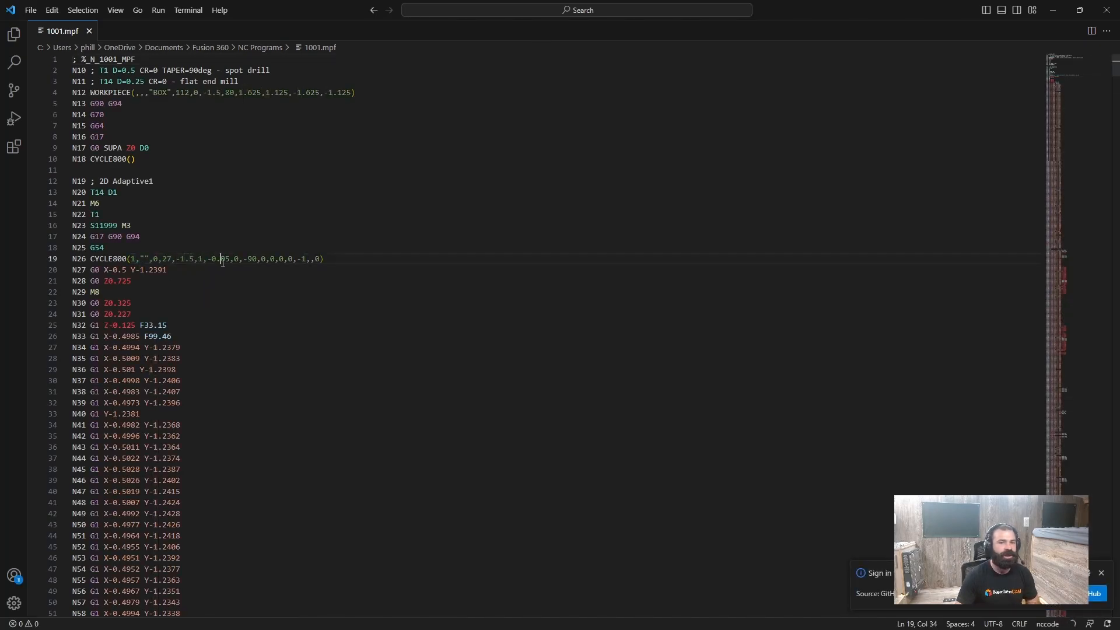
double_click(219, 259)
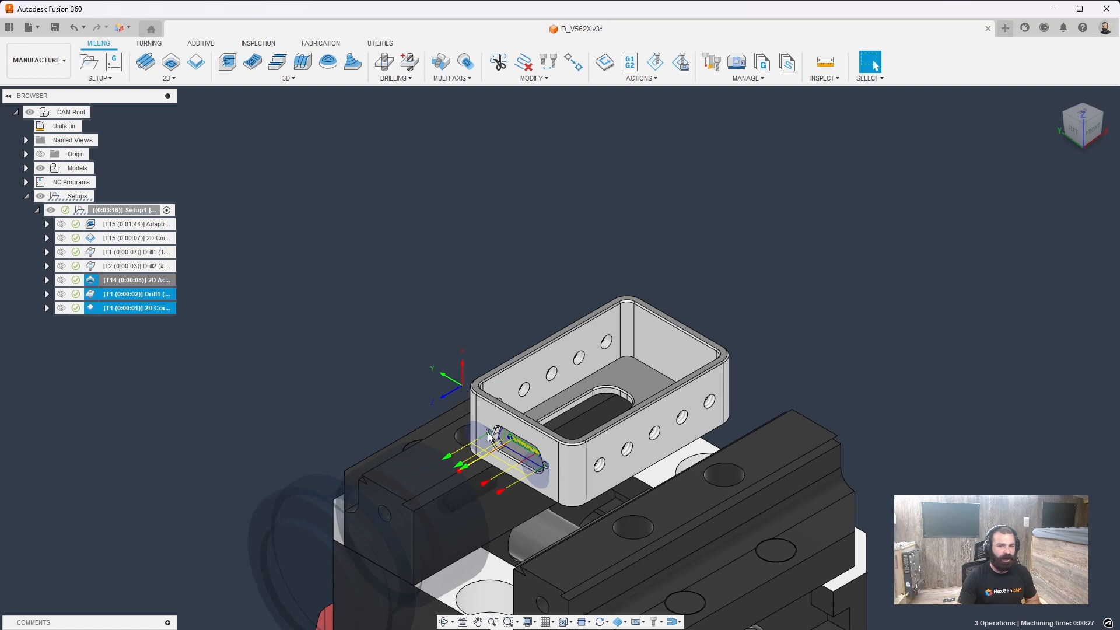
mouse_move(343, 377)
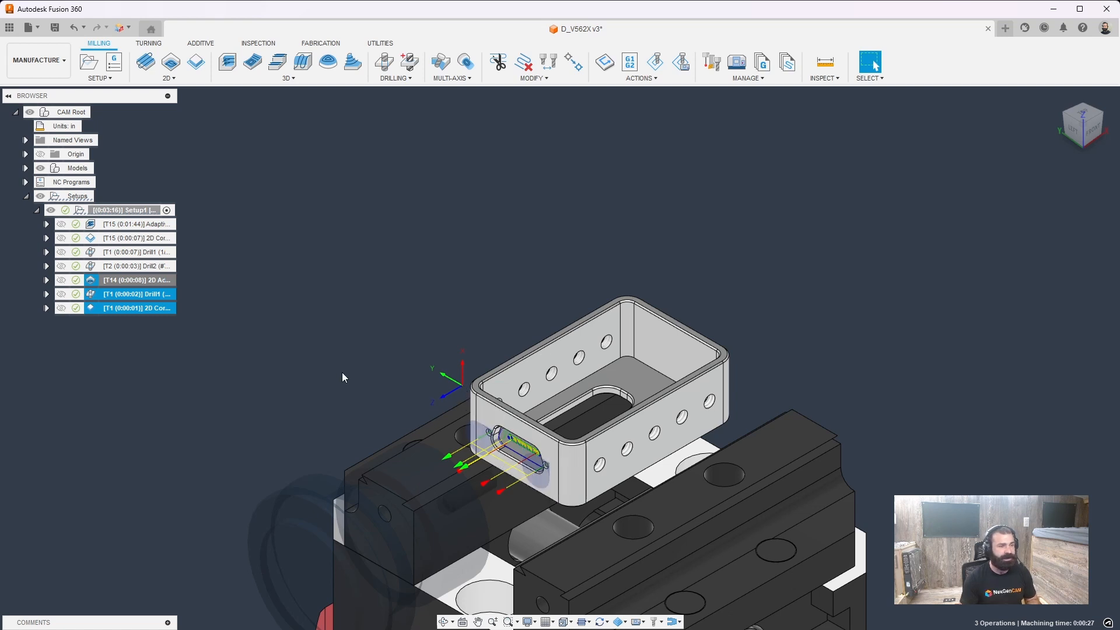